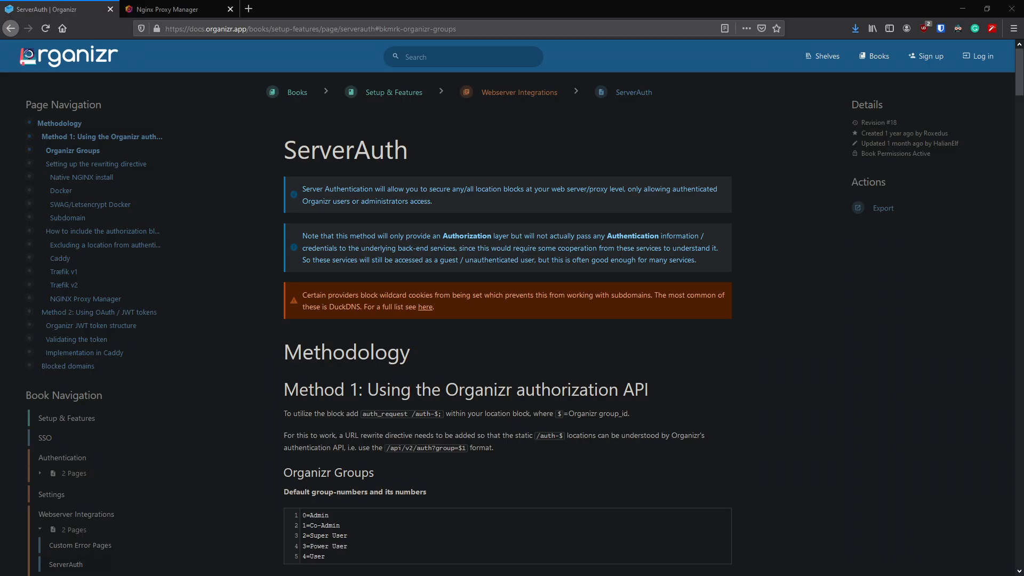
{"action": "mouse_move", "coordinate": [181, 222]}
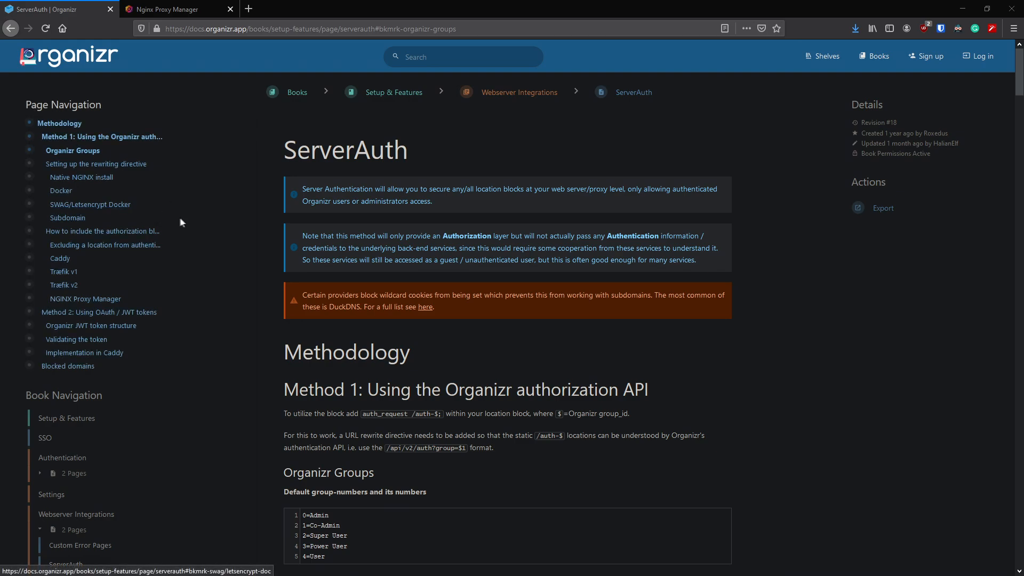
{"action": "mouse_move", "coordinate": [456, 367]}
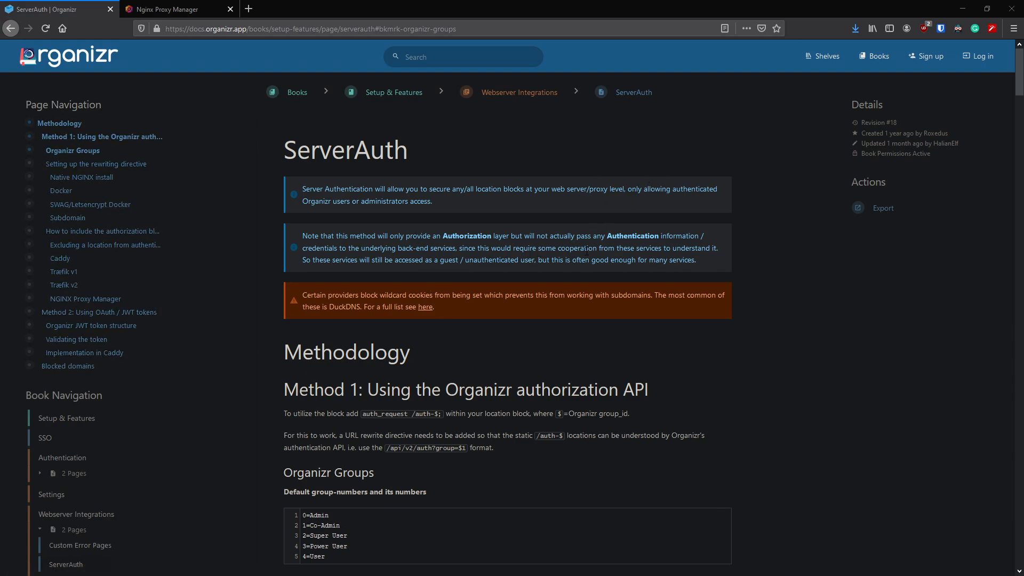
{"action": "mouse_move", "coordinate": [545, 449]}
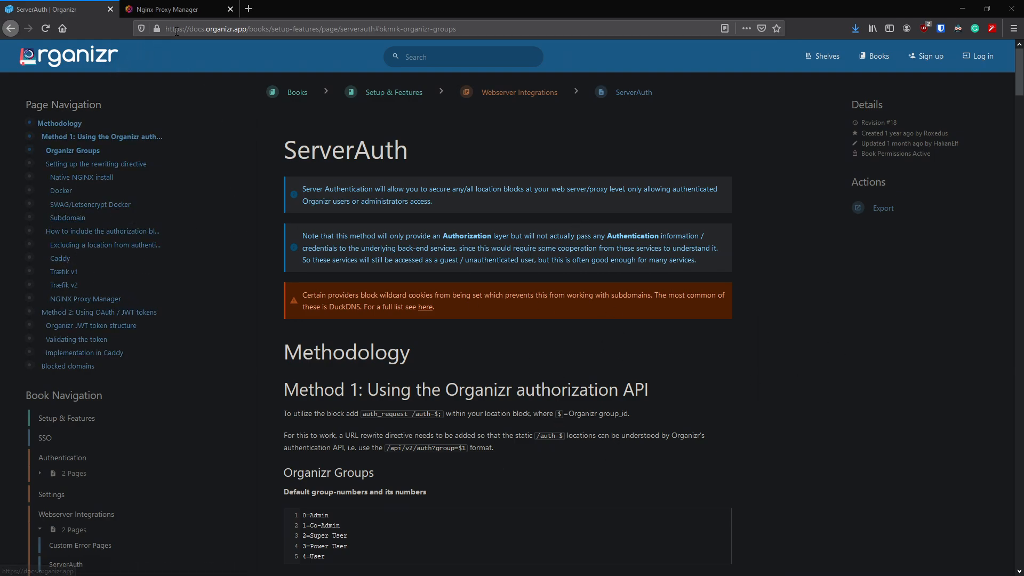
{"action": "mouse_move", "coordinate": [316, 22]}
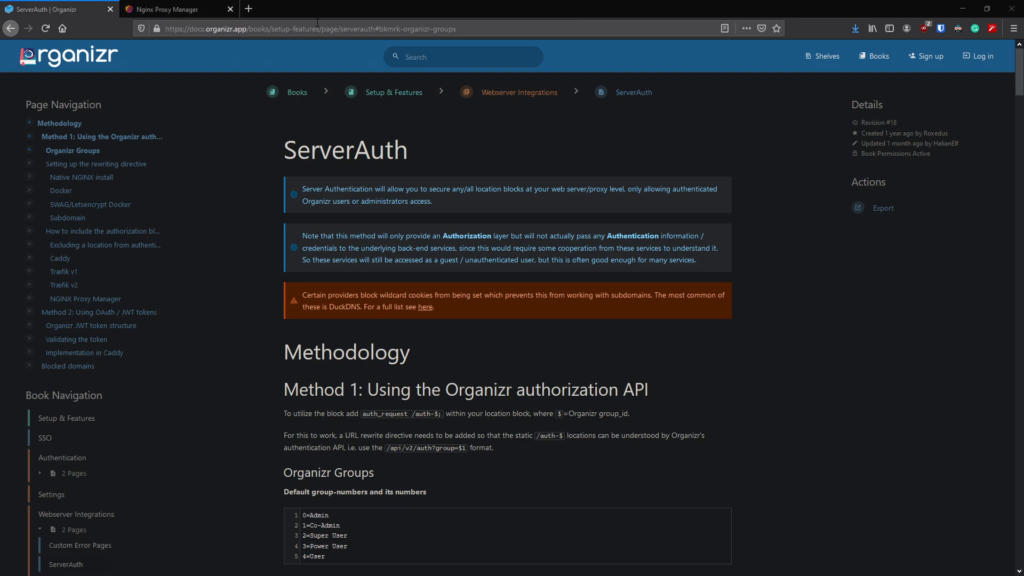
{"action": "mouse_move", "coordinate": [84, 299]}
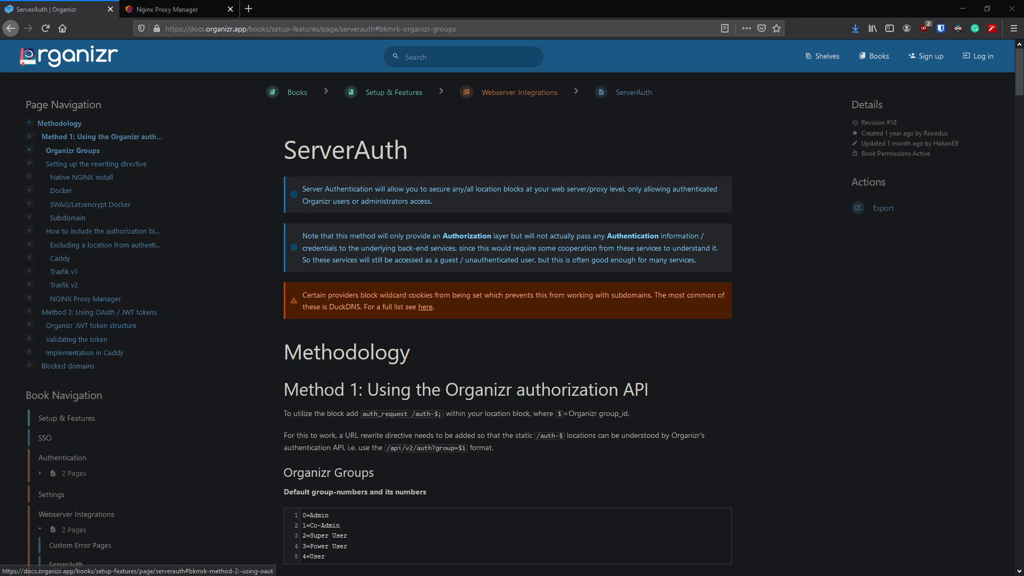
Step: Jump to the guide's NGINX Proxy Manager section and scroll through its example Edit Proxy Host screenshots
{"action": "scroll", "scroll_direction": "down", "scroll_amount": 3}
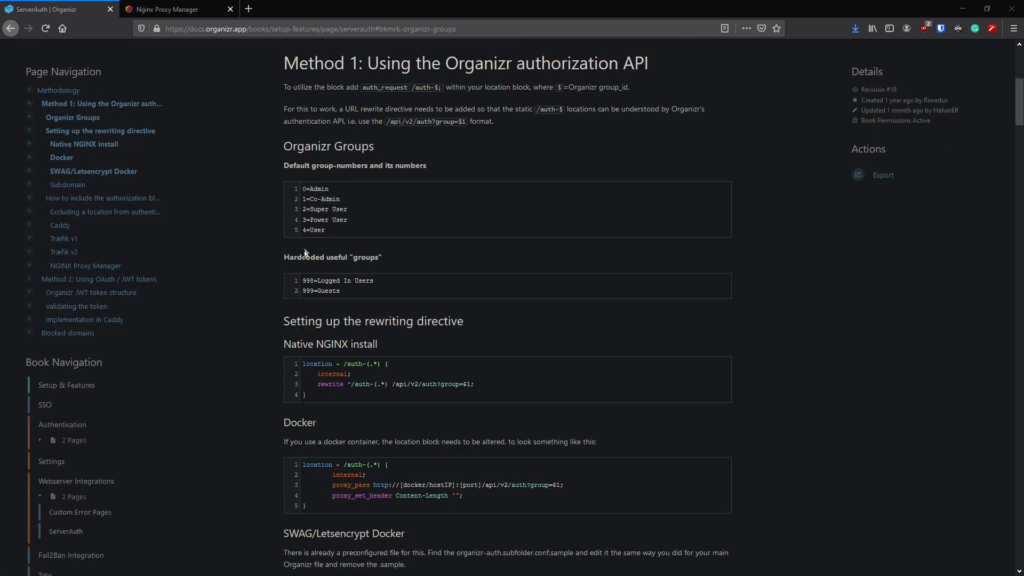
{"action": "mouse_move", "coordinate": [193, 227]}
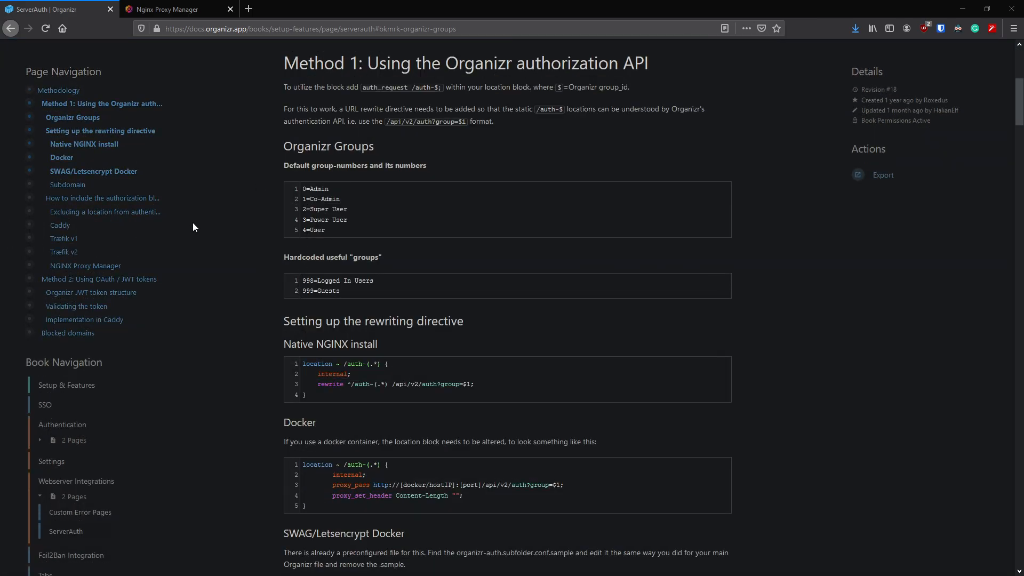
{"action": "mouse_move", "coordinate": [457, 209]}
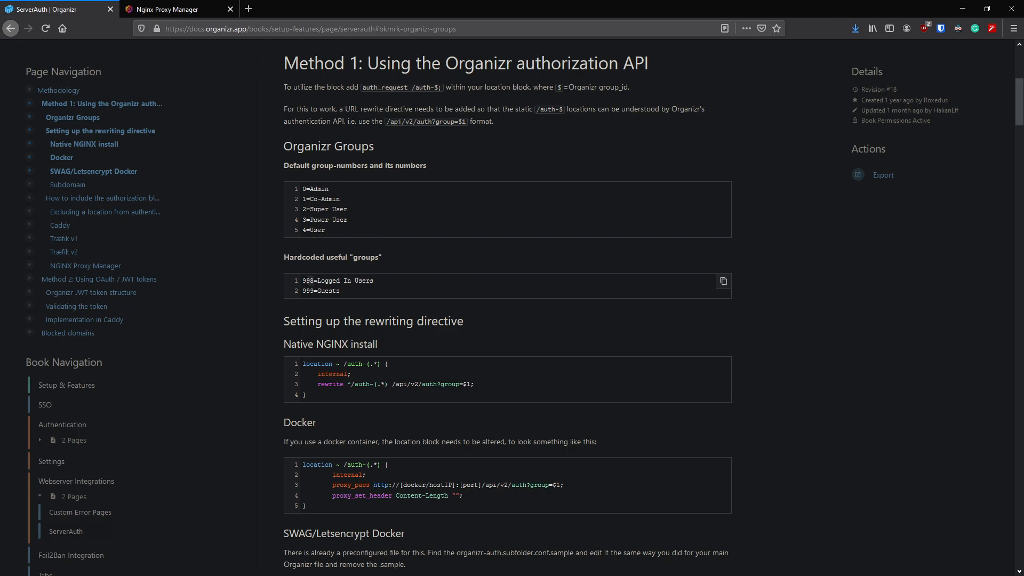
{"action": "mouse_move", "coordinate": [422, 349]}
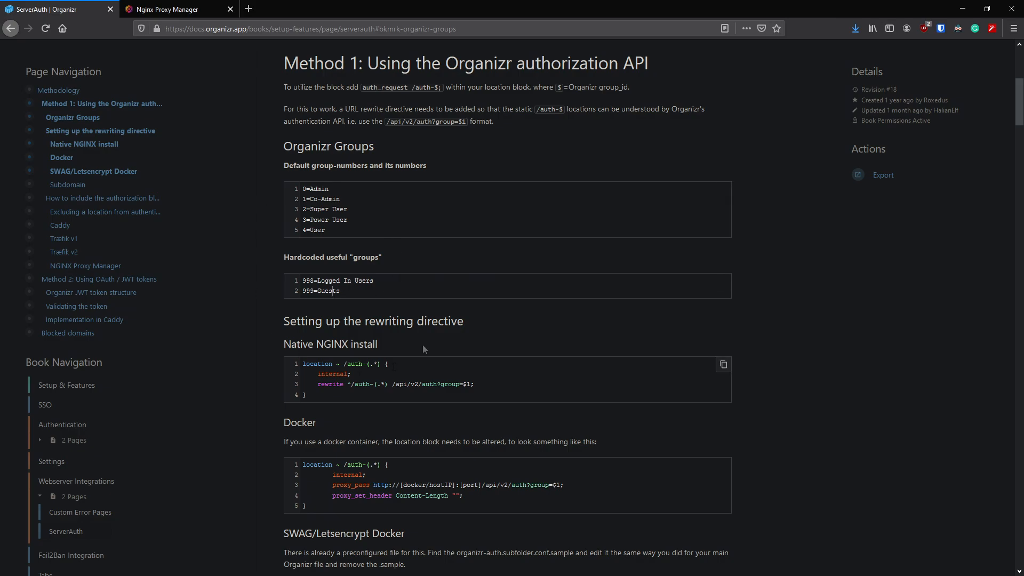
{"action": "mouse_move", "coordinate": [86, 265]}
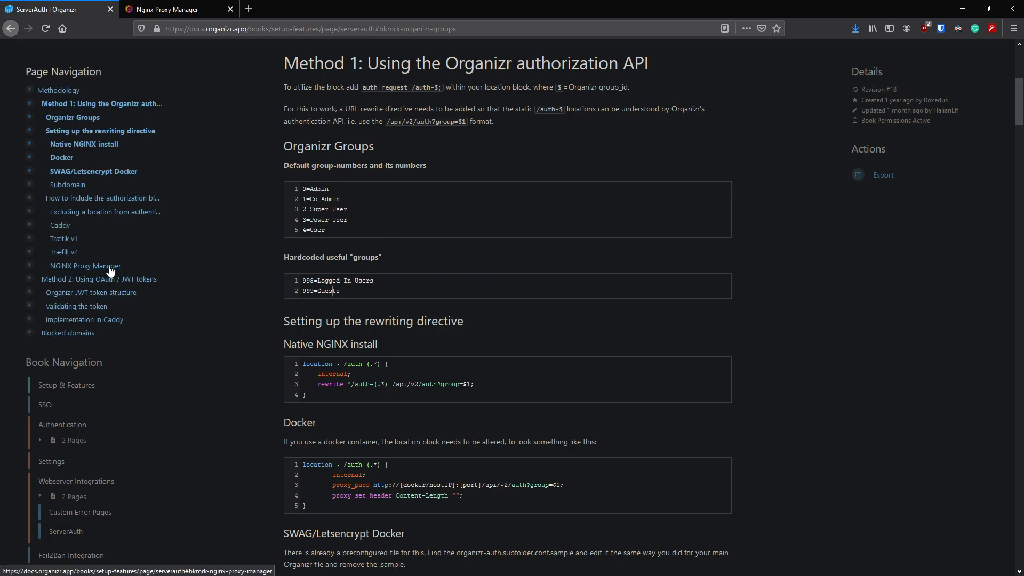
{"action": "left_click", "coordinate": [86, 265]}
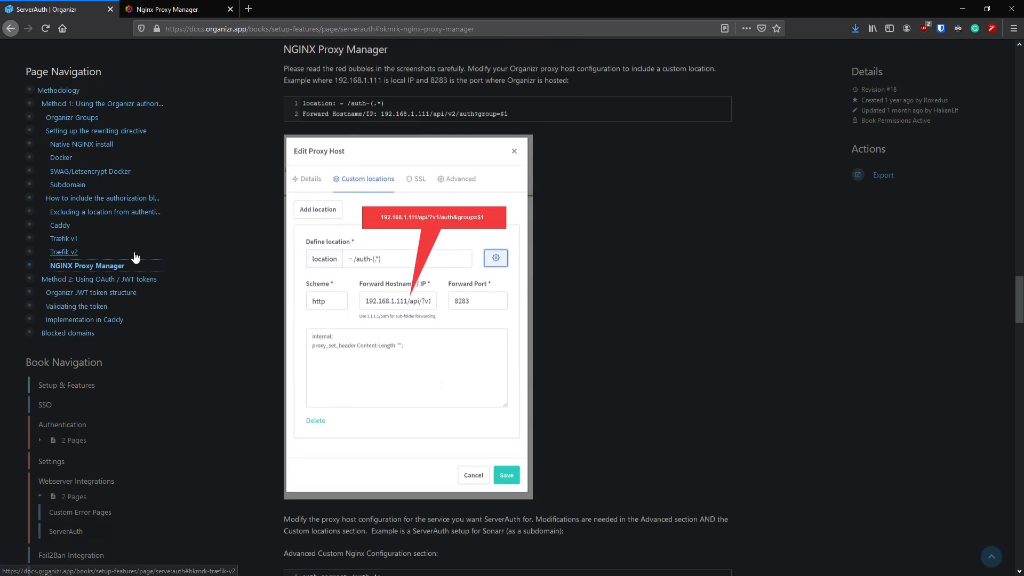
{"action": "scroll", "scroll_direction": "down", "scroll_amount": 3}
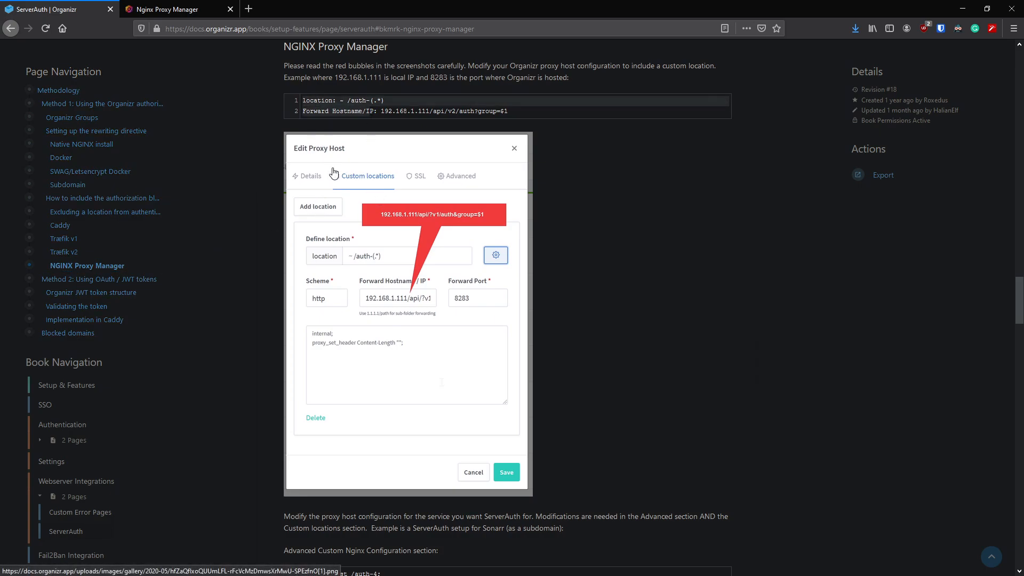
{"action": "scroll", "scroll_direction": "down", "scroll_amount": 3}
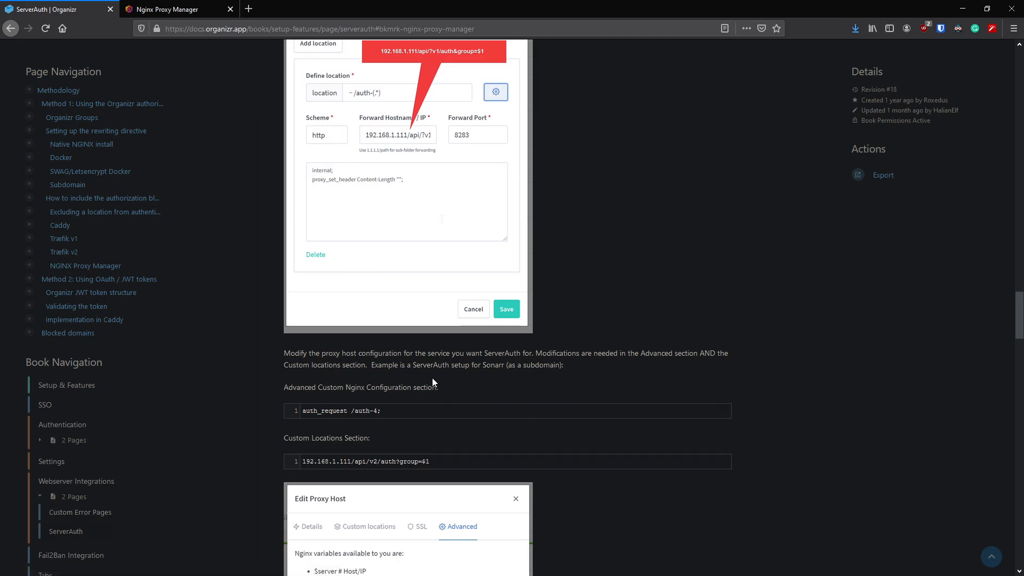
{"action": "mouse_move", "coordinate": [436, 382]}
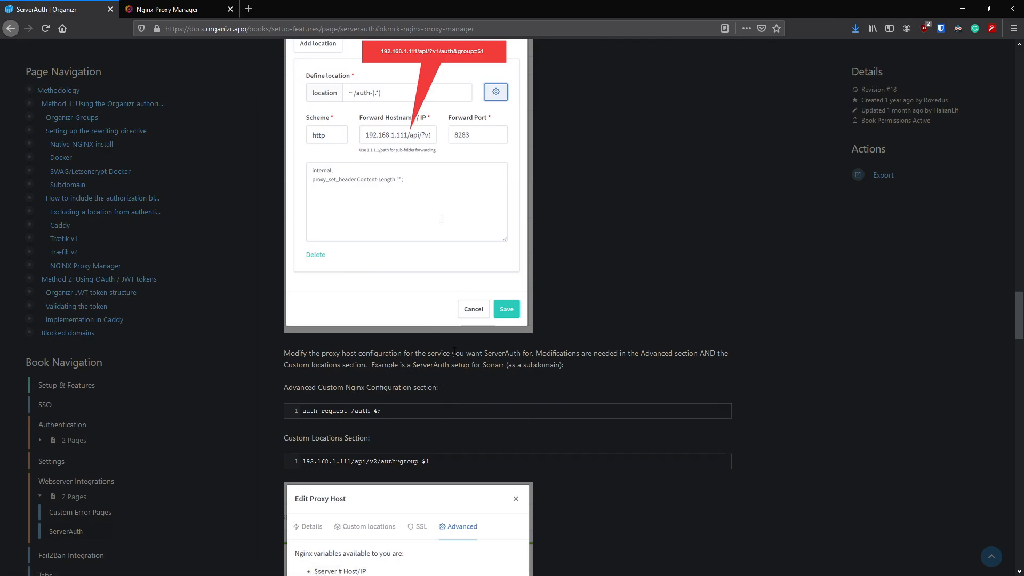
{"action": "mouse_move", "coordinate": [431, 347]}
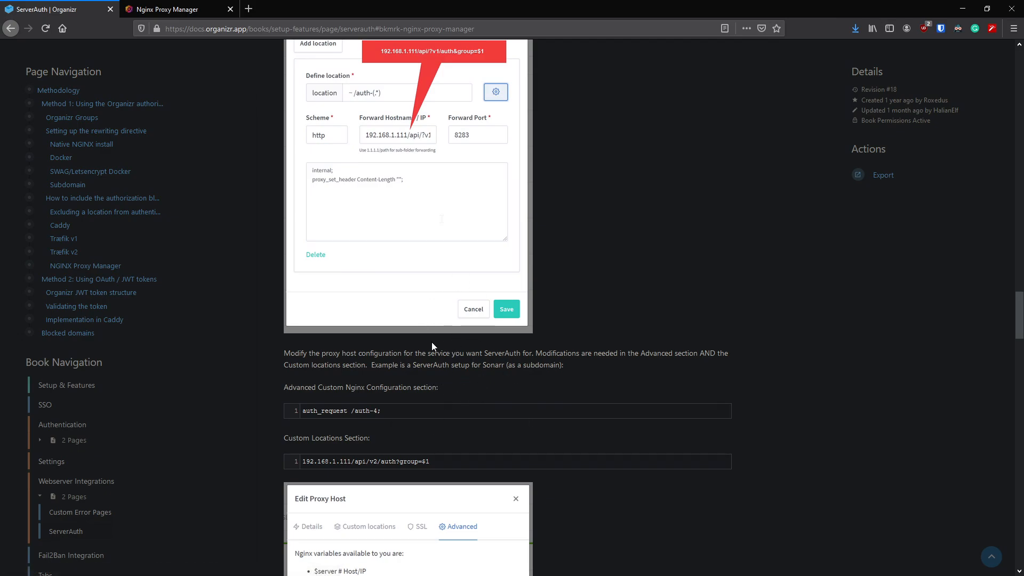
{"action": "scroll", "scroll_direction": "down", "scroll_amount": 3}
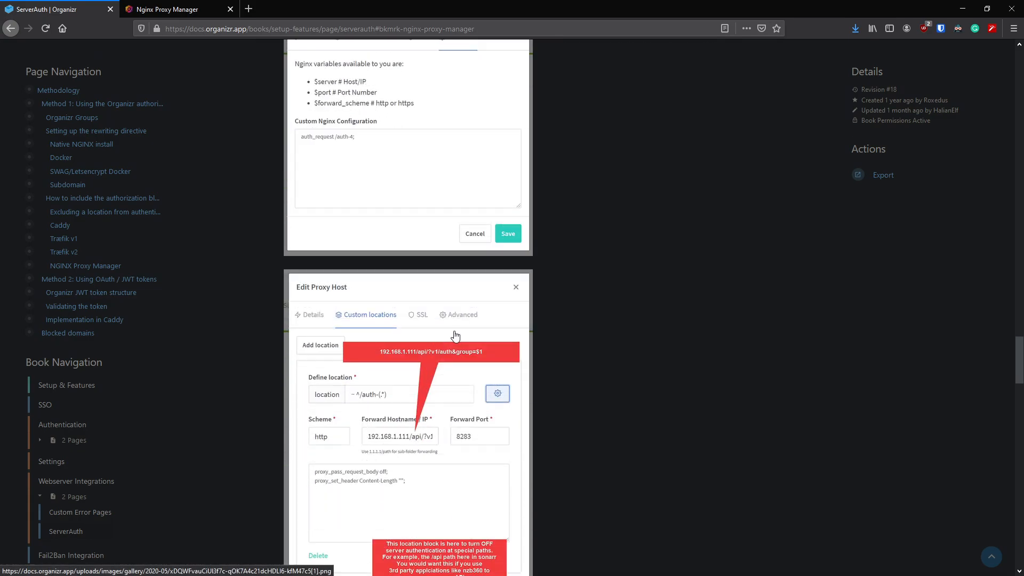
{"action": "mouse_move", "coordinate": [451, 264]}
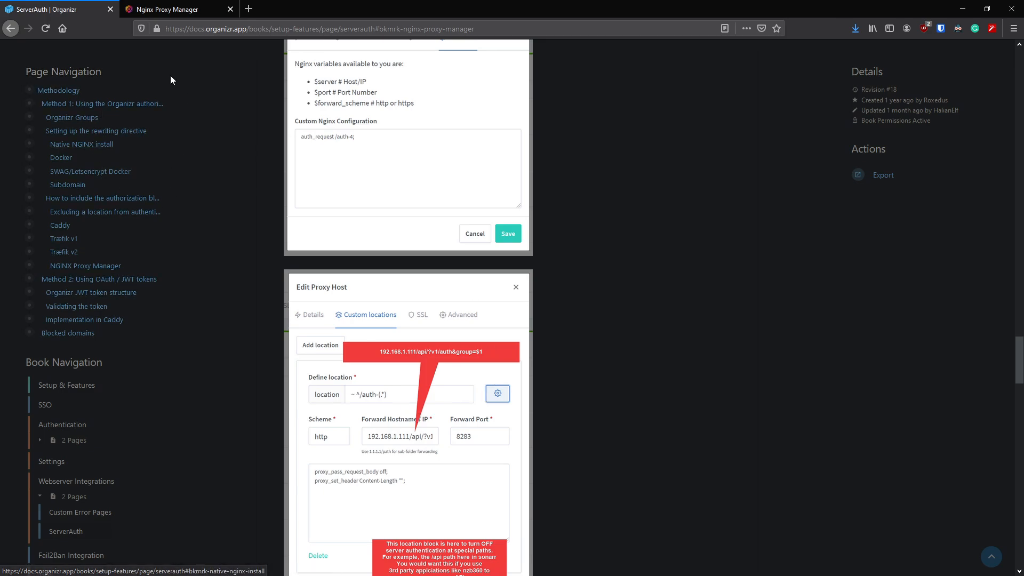
{"action": "scroll", "scroll_direction": "down", "scroll_amount": 3}
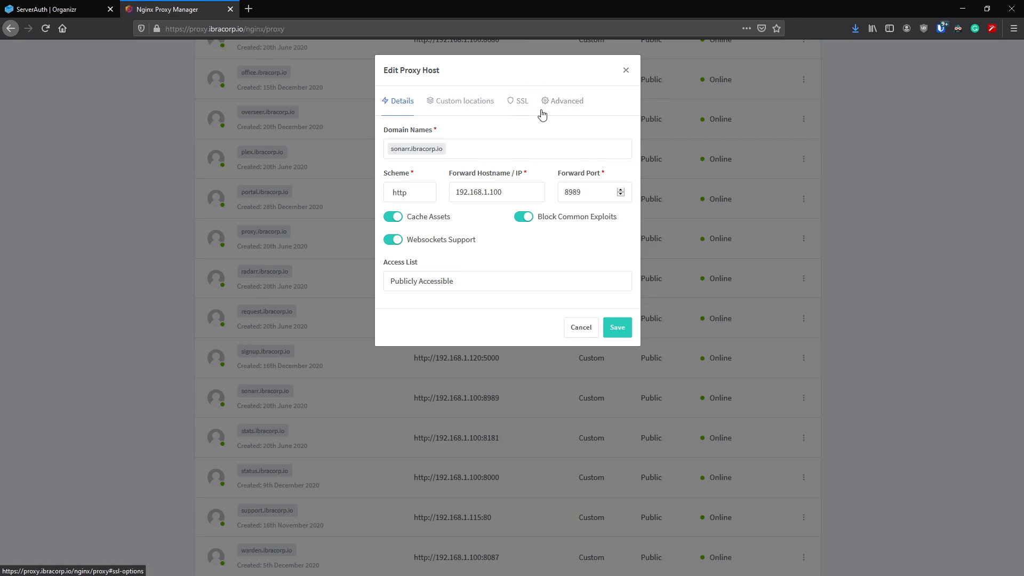
{"action": "mouse_move", "coordinate": [550, 144]}
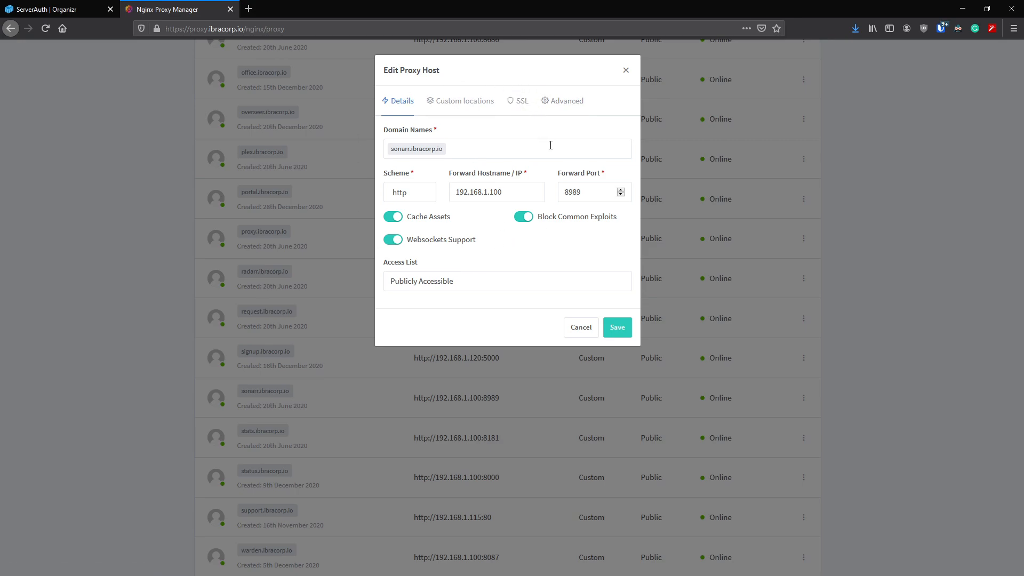
{"action": "mouse_move", "coordinate": [491, 123]}
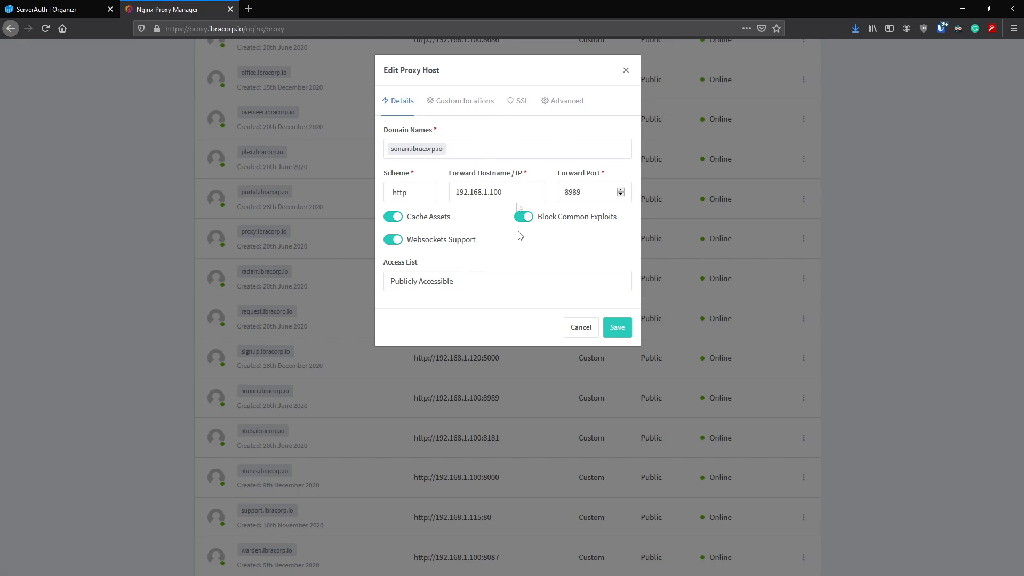
{"action": "mouse_move", "coordinate": [539, 152]}
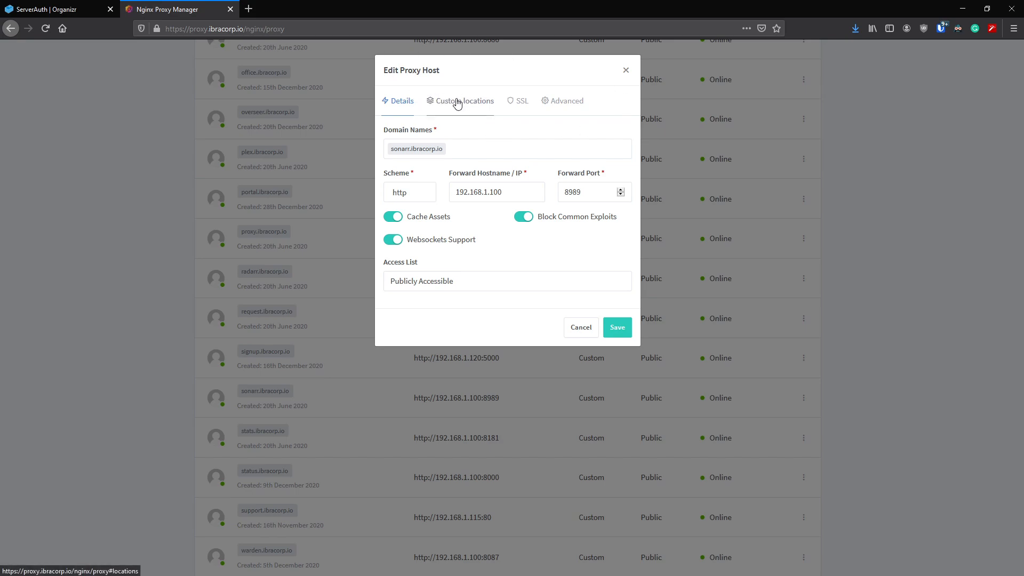
Step: Show the custom locations and inspect the auth target 192.168.1.100/api/v2/auth?group=$1 on port 380
{"action": "left_click", "coordinate": [465, 101]}
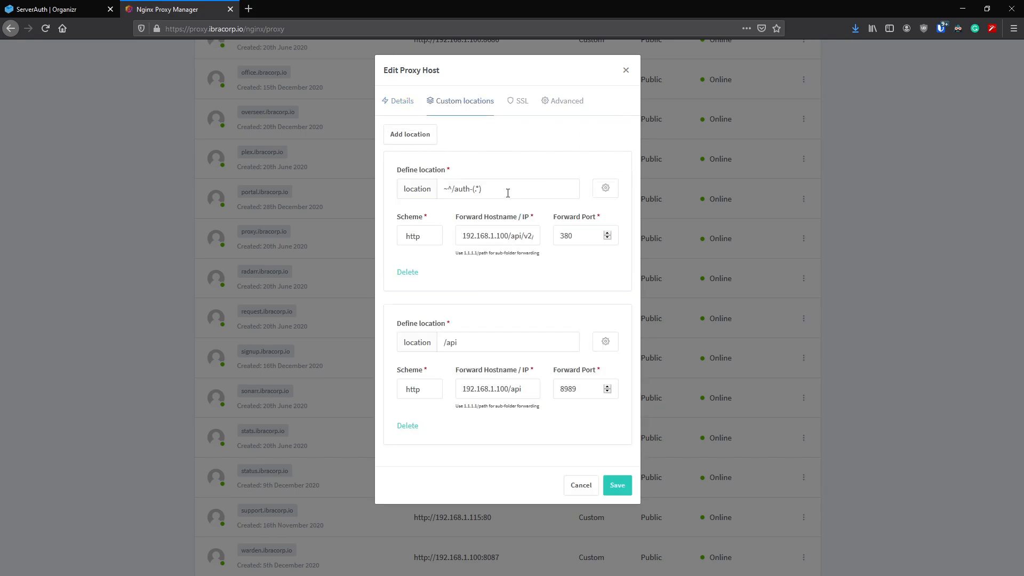
{"action": "mouse_move", "coordinate": [436, 181]}
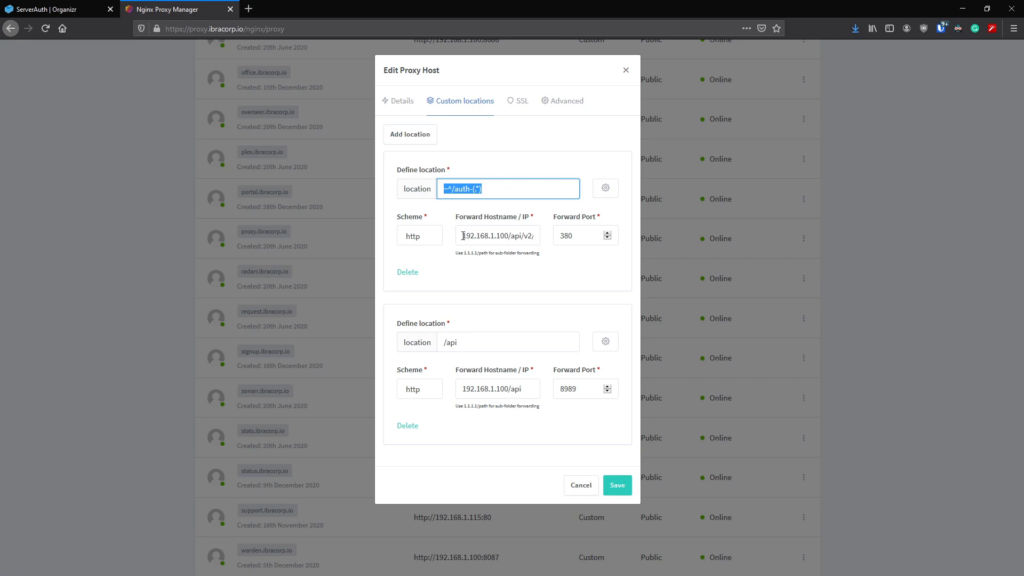
{"action": "double_click", "coordinate": [486, 235]}
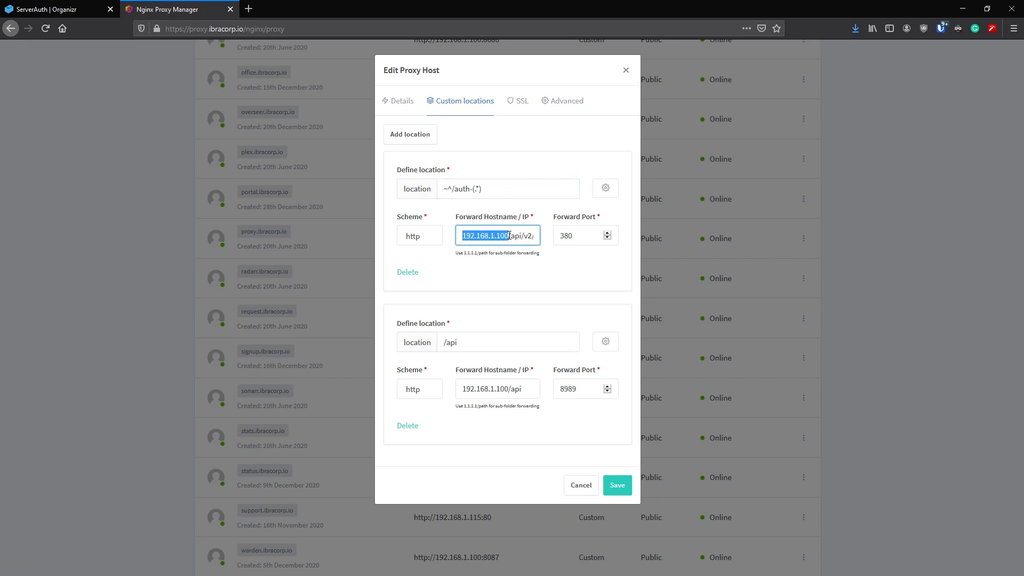
{"action": "left_click", "coordinate": [498, 235]}
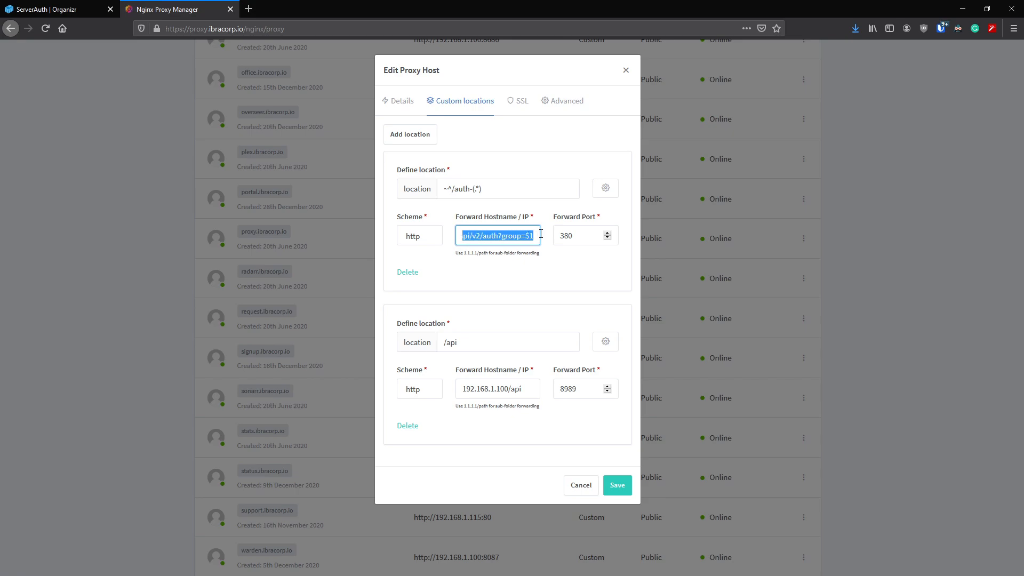
{"action": "mouse_move", "coordinate": [544, 234]}
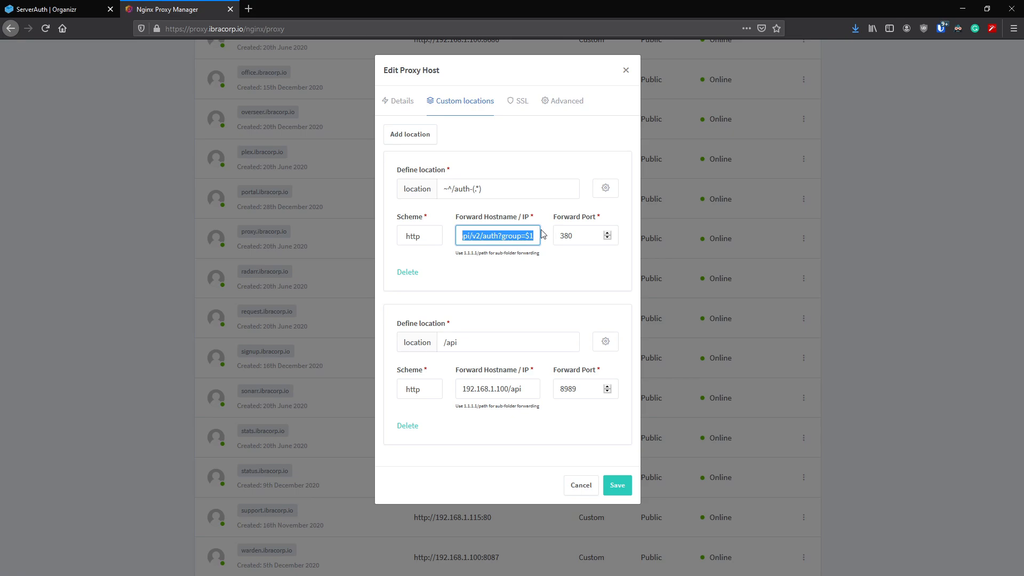
{"action": "mouse_move", "coordinate": [504, 235]}
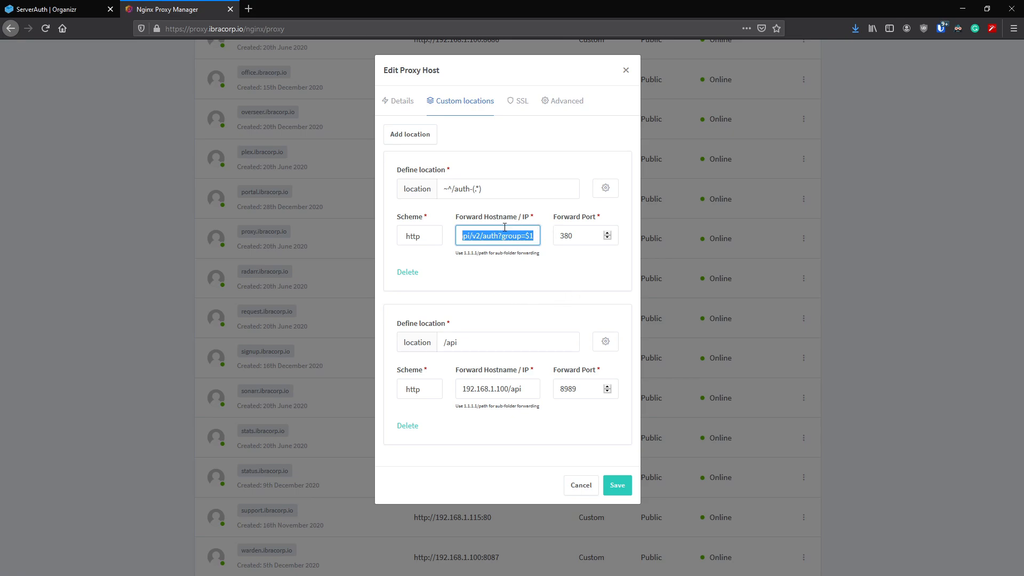
{"action": "mouse_move", "coordinate": [628, 216]}
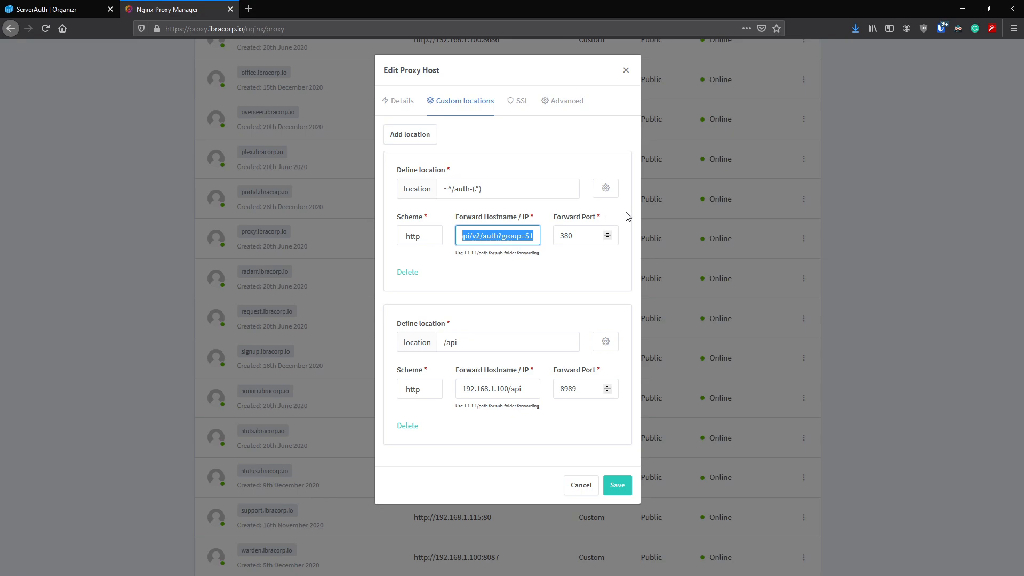
{"action": "mouse_move", "coordinate": [606, 189]}
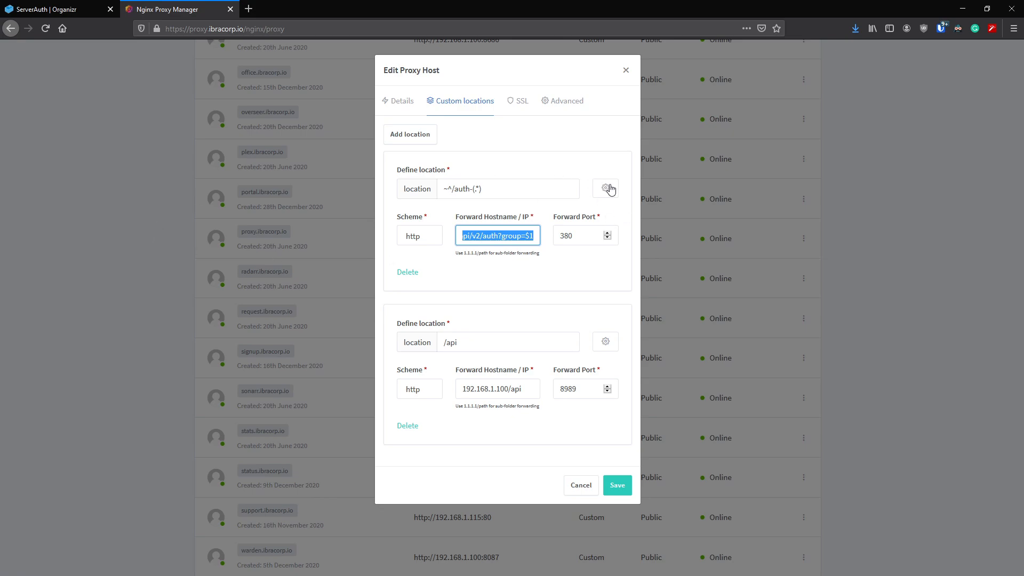
{"action": "mouse_move", "coordinate": [611, 192]}
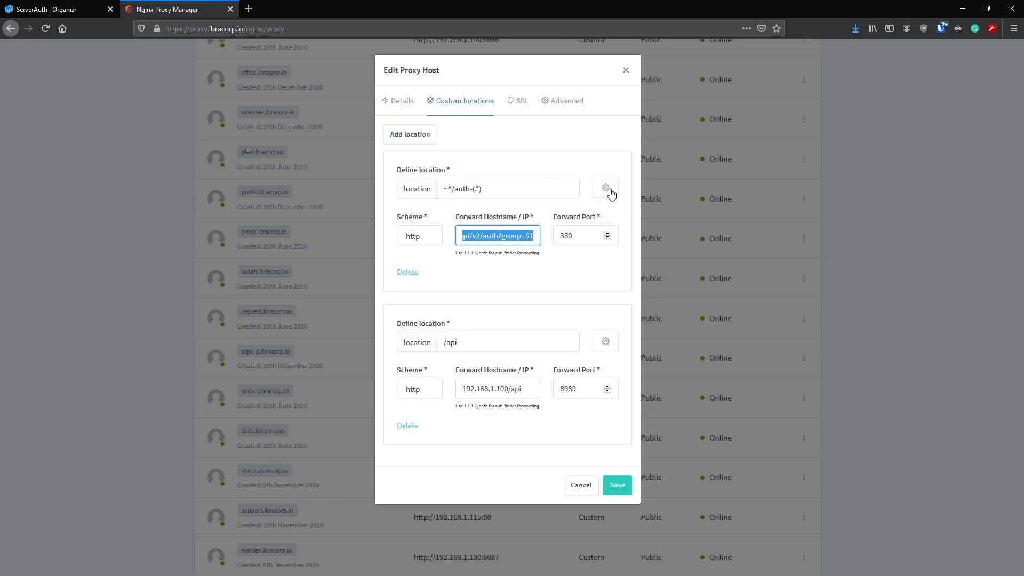
Step: Reveal the auth location's extra config with proxy_pass_request_body off and an empty Content-Length header
{"action": "left_click", "coordinate": [605, 189]}
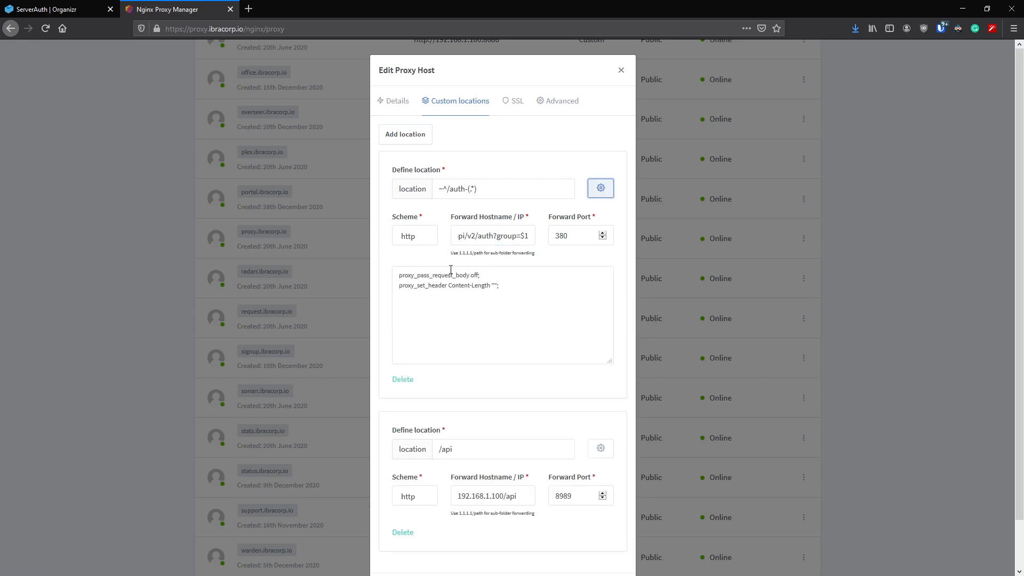
{"action": "mouse_move", "coordinate": [512, 288]}
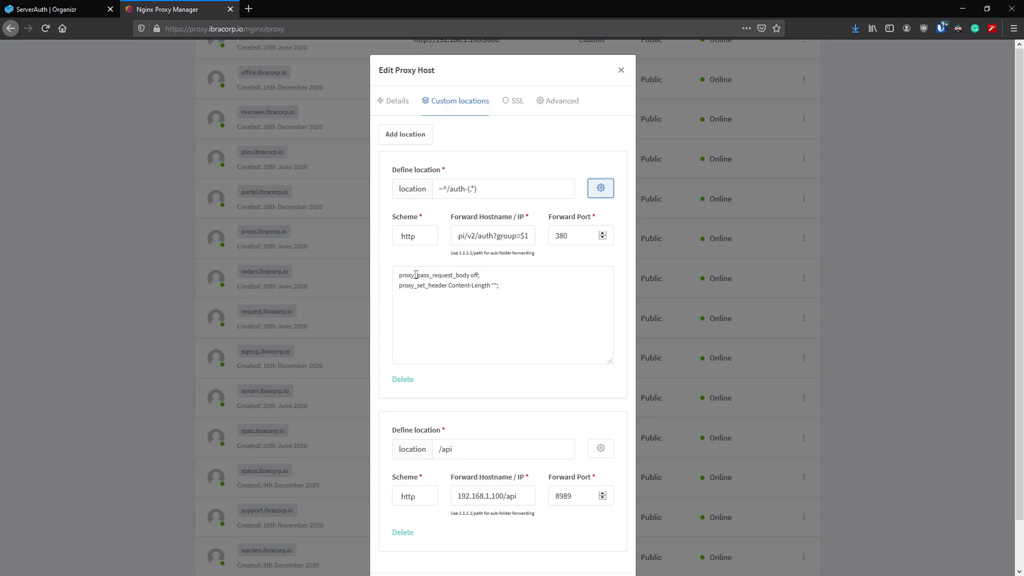
{"action": "mouse_move", "coordinate": [407, 285]}
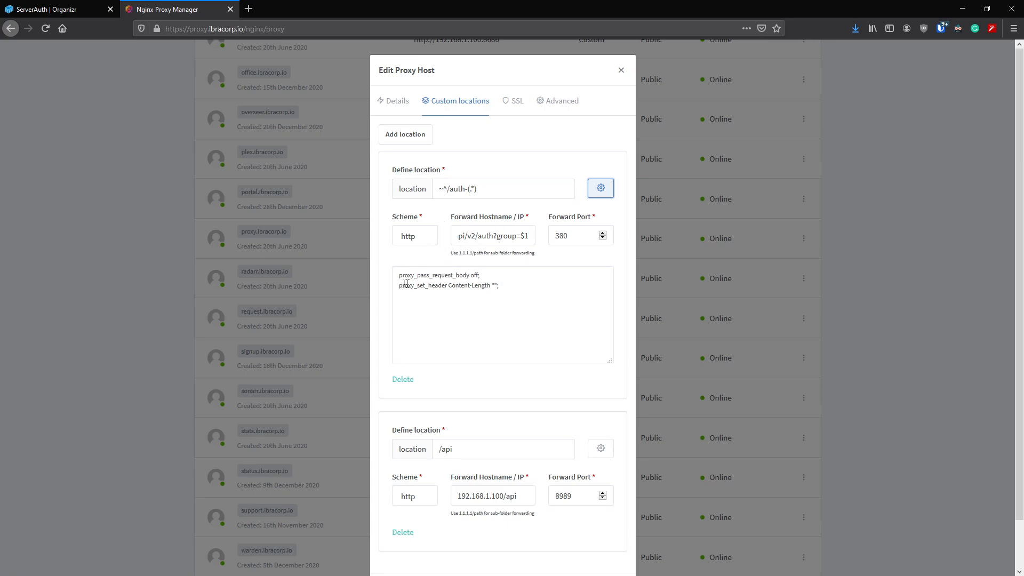
{"action": "mouse_move", "coordinate": [369, 259]}
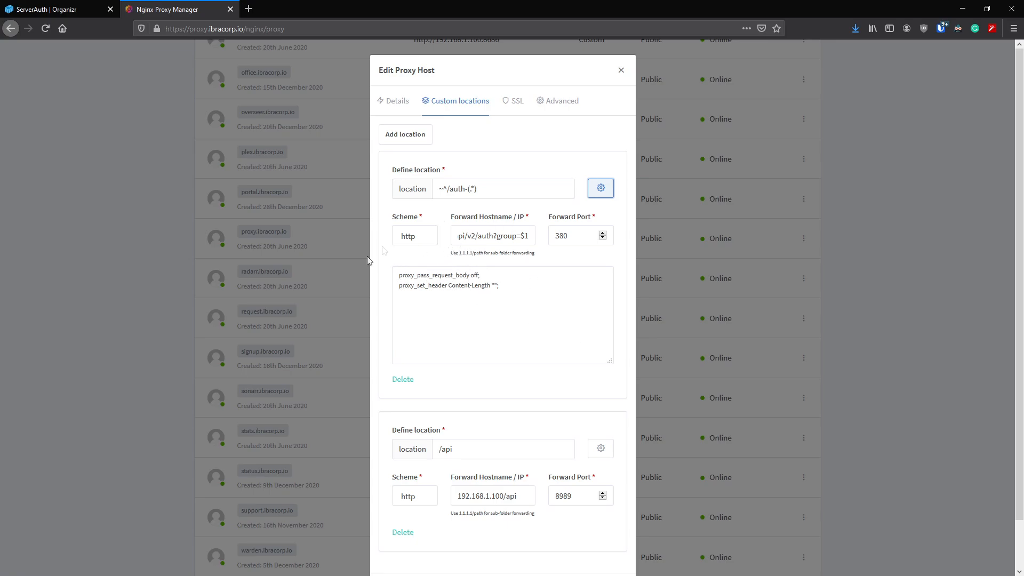
{"action": "left_click", "coordinate": [503, 314]}
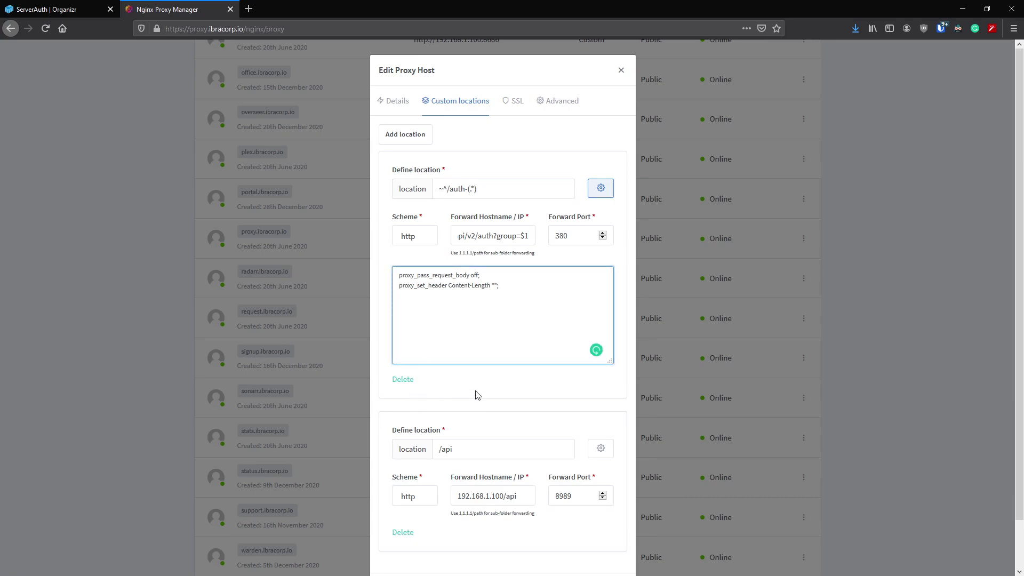
{"action": "scroll", "scroll_direction": "down", "scroll_amount": 3}
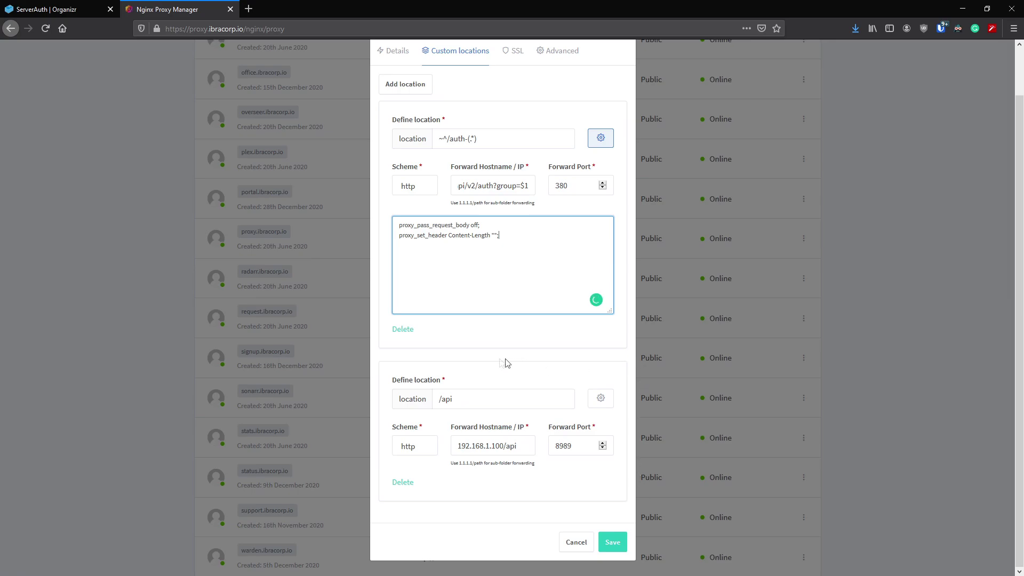
{"action": "mouse_move", "coordinate": [637, 337]}
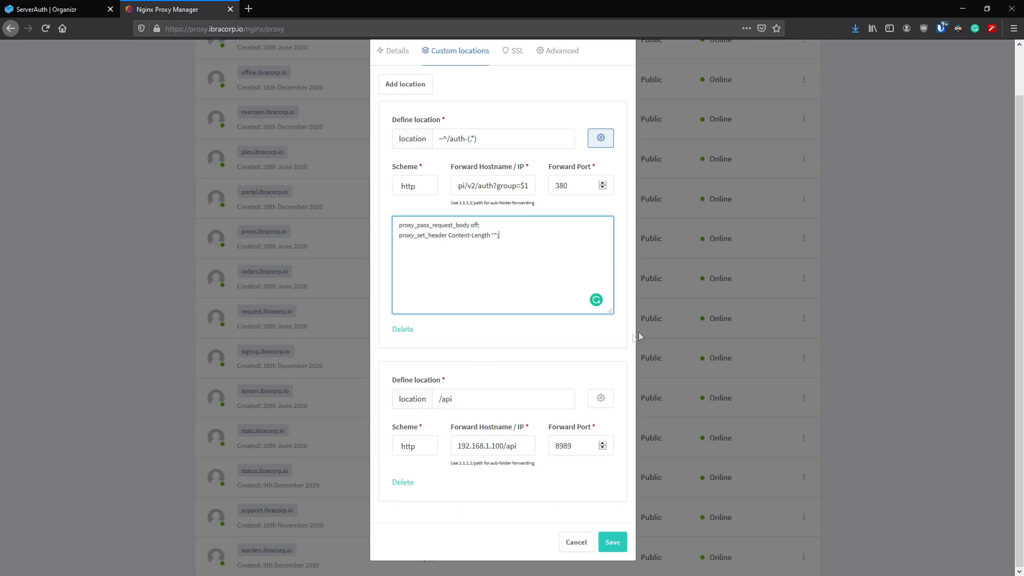
{"action": "mouse_move", "coordinate": [388, 363]}
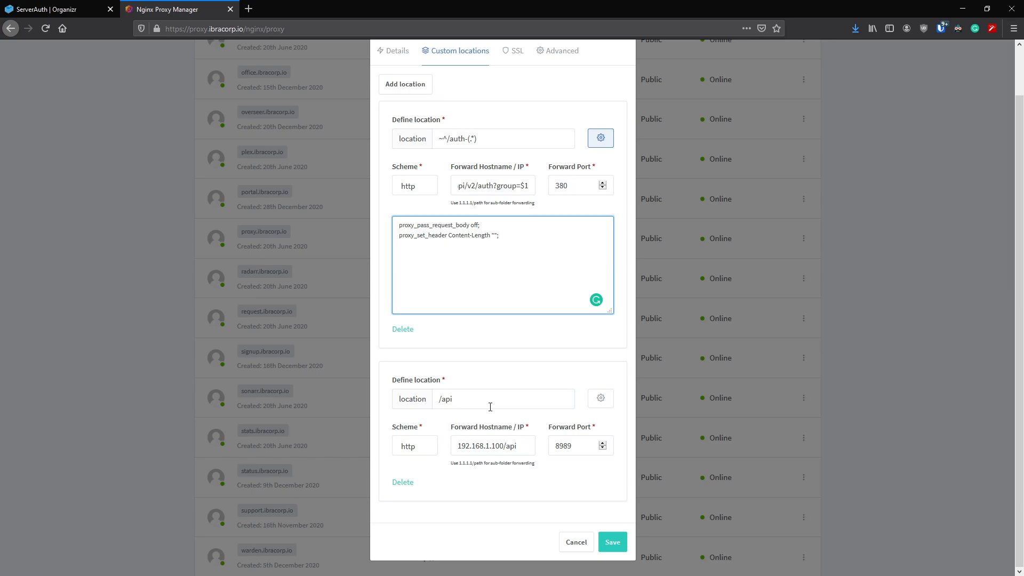
{"action": "mouse_move", "coordinate": [598, 399]}
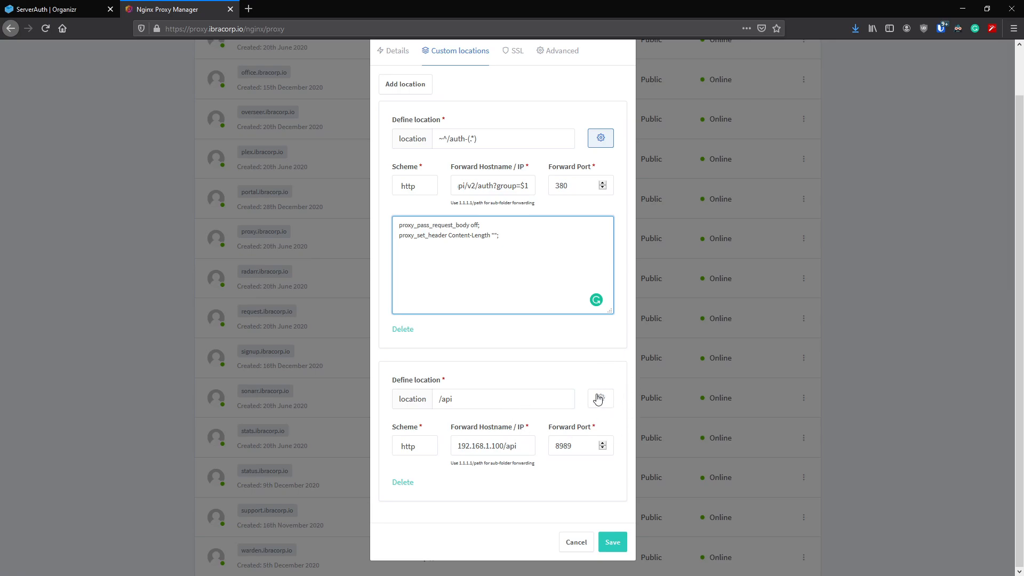
{"action": "mouse_move", "coordinate": [555, 487]}
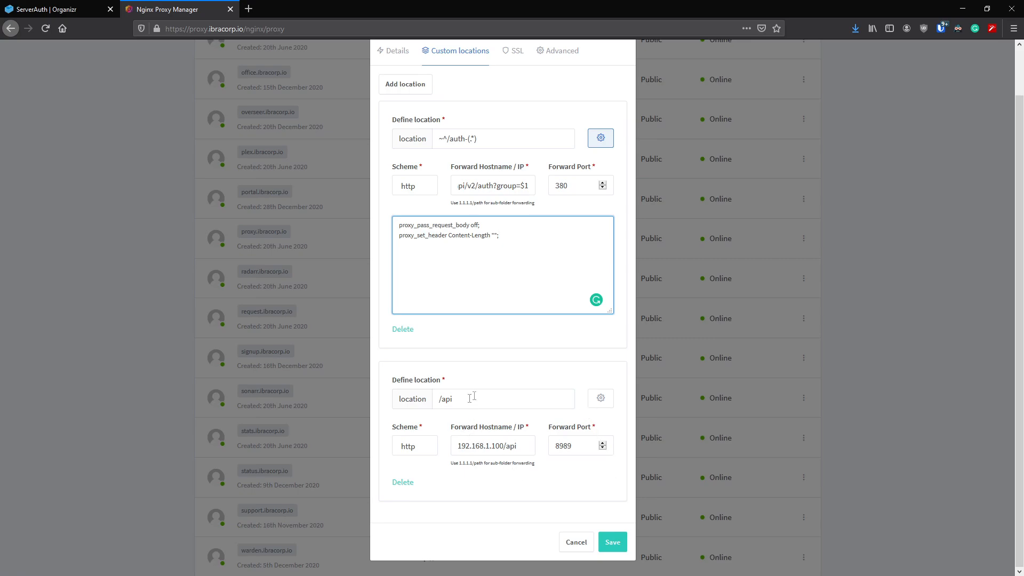
{"action": "mouse_move", "coordinate": [547, 381]}
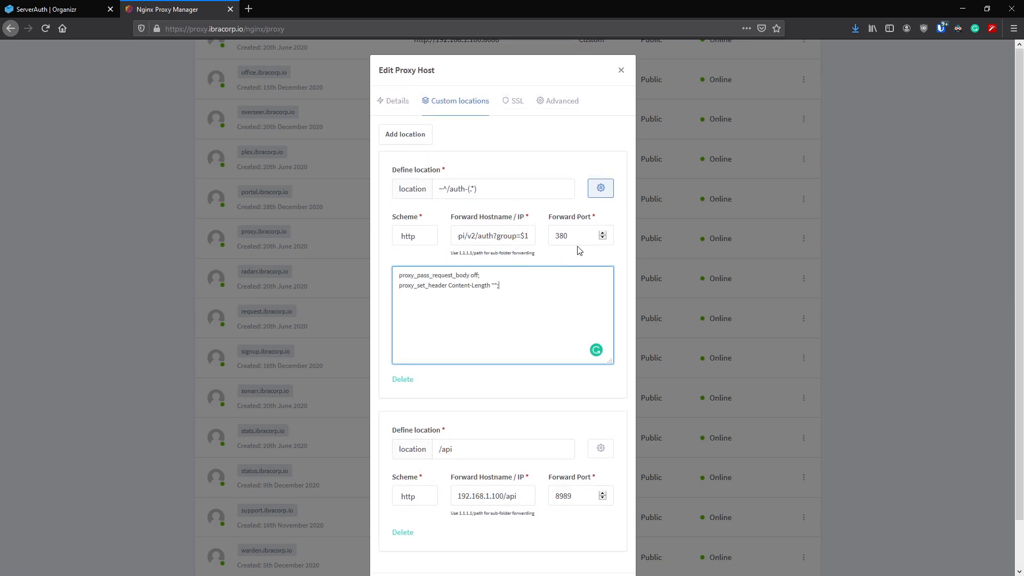
{"action": "mouse_move", "coordinate": [550, 260]}
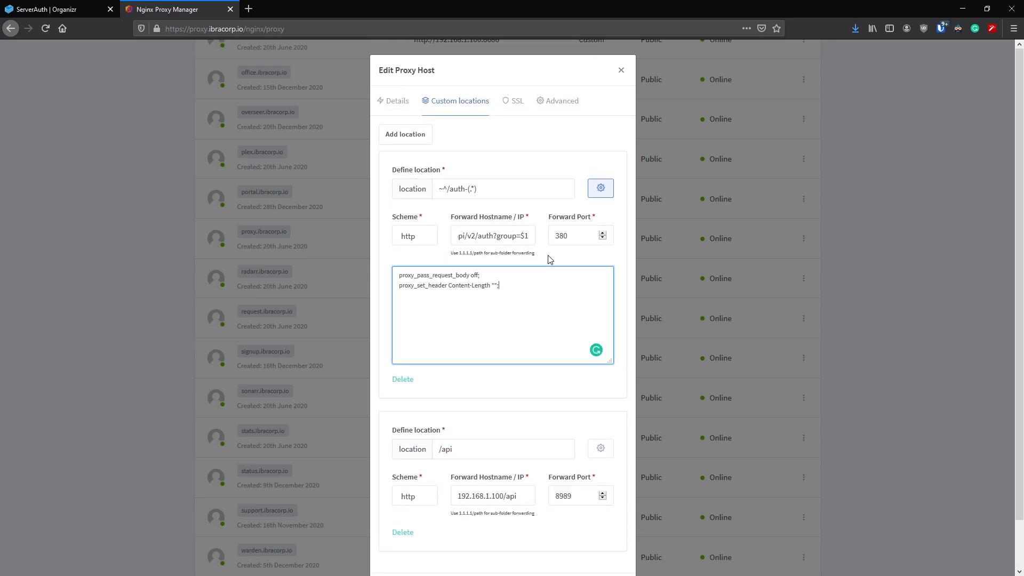
{"action": "mouse_move", "coordinate": [492, 205]}
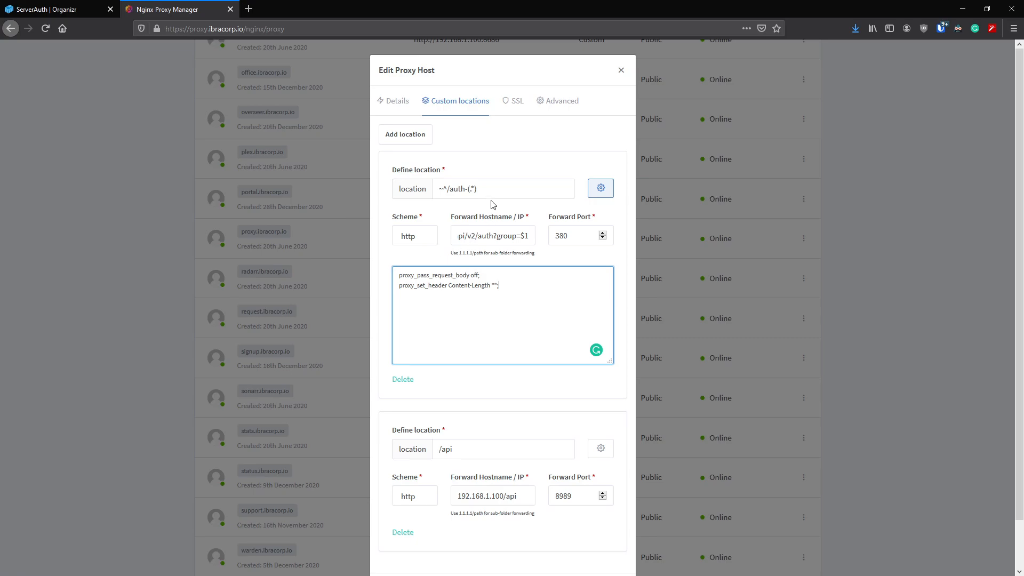
{"action": "mouse_move", "coordinate": [575, 352]}
{"action": "type", "text": ";"}
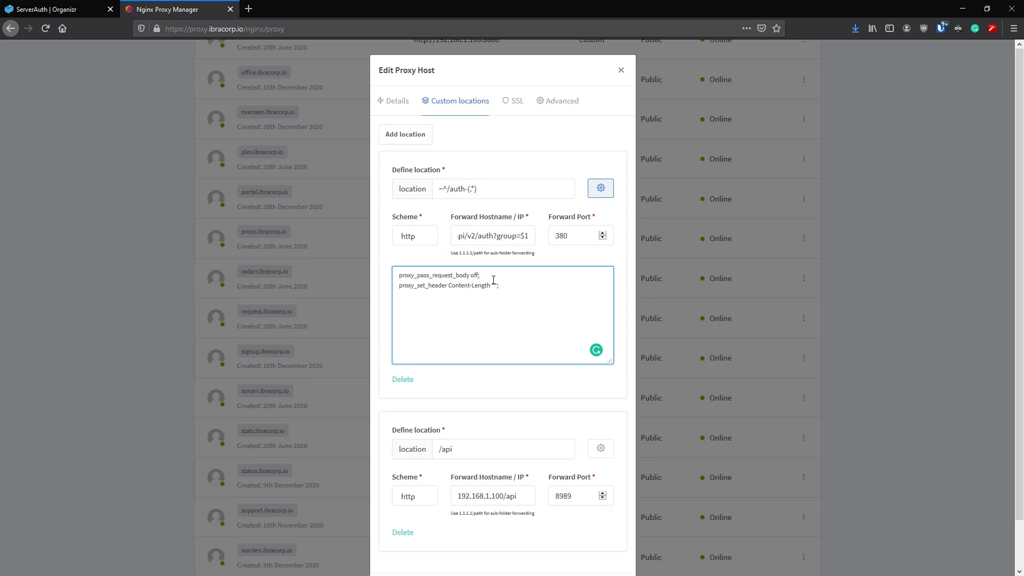
{"action": "mouse_move", "coordinate": [497, 457]}
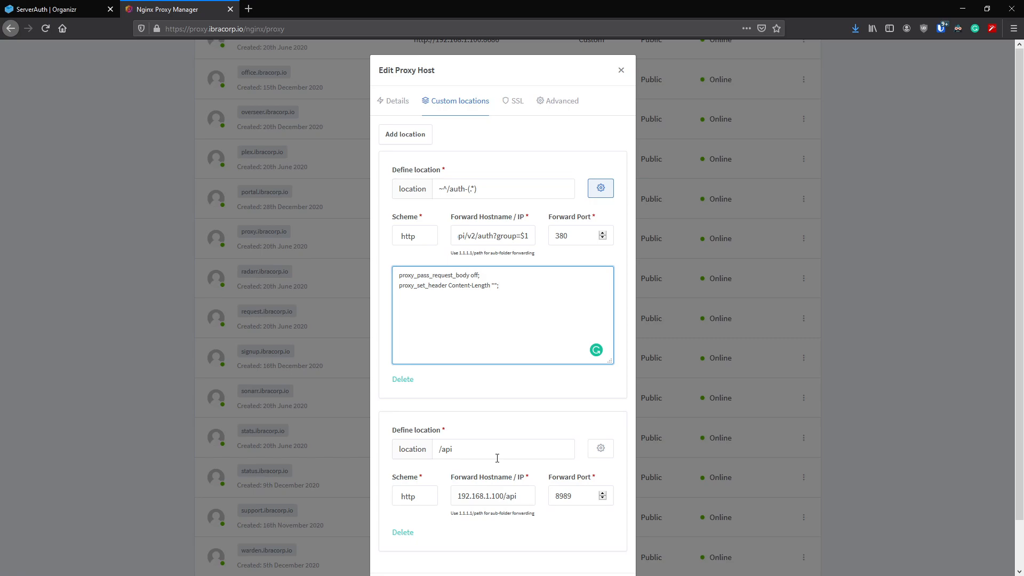
{"action": "scroll", "scroll_direction": "down", "scroll_amount": 3}
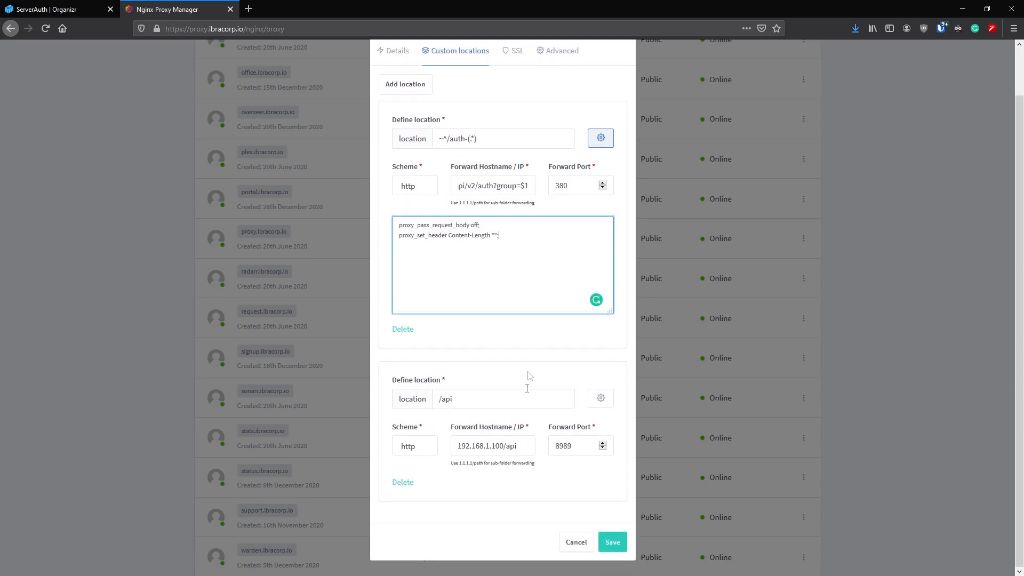
{"action": "mouse_move", "coordinate": [483, 441]}
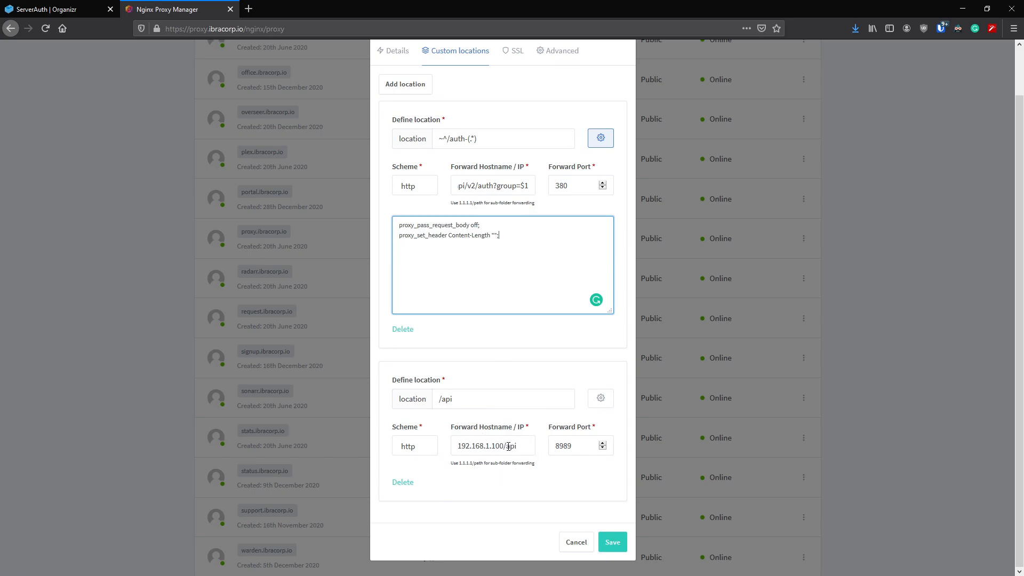
Step: Reveal the /api location's auth_request off config and recheck the auth location's port 380
{"action": "double_click", "coordinate": [480, 446]}
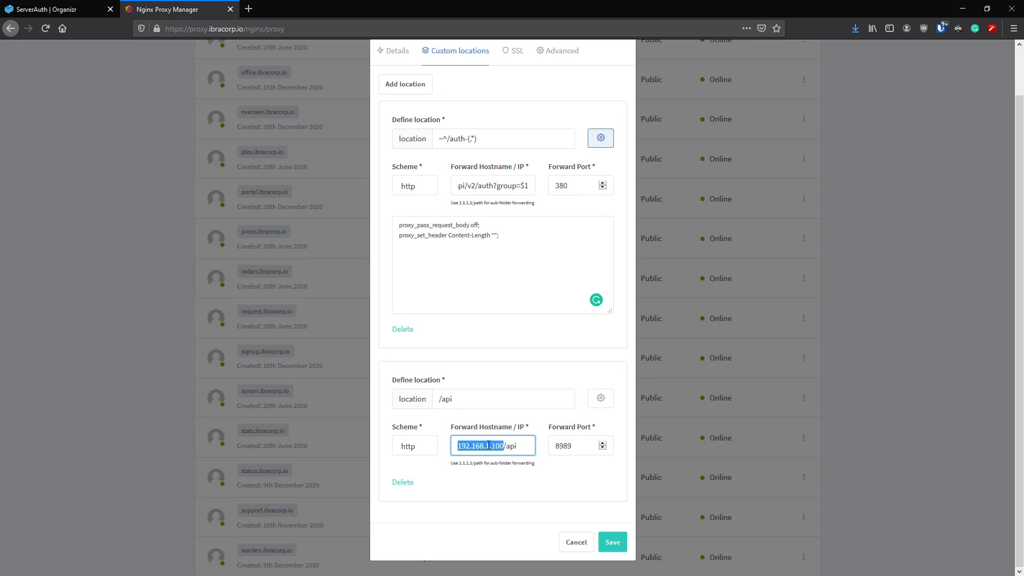
{"action": "mouse_move", "coordinate": [518, 463]}
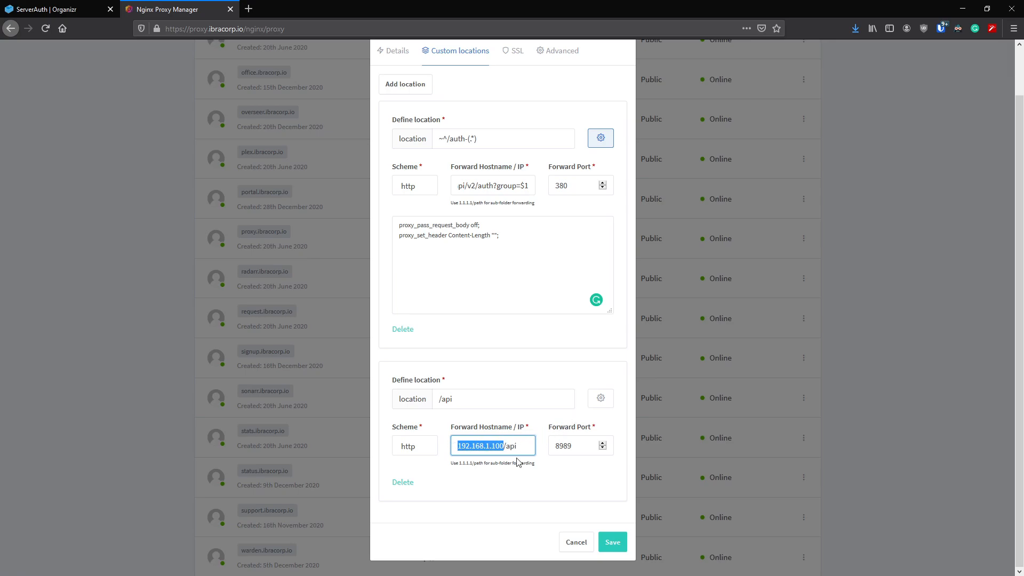
{"action": "left_click", "coordinate": [515, 446]}
{"action": "type", "text": "auth_request off;"}
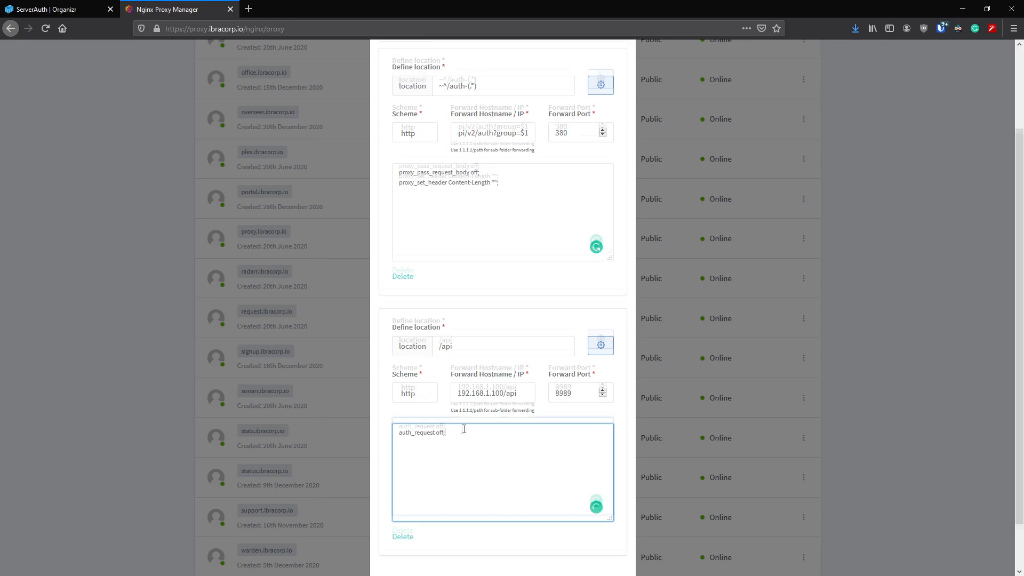
{"action": "scroll", "scroll_direction": "up", "scroll_amount": 3}
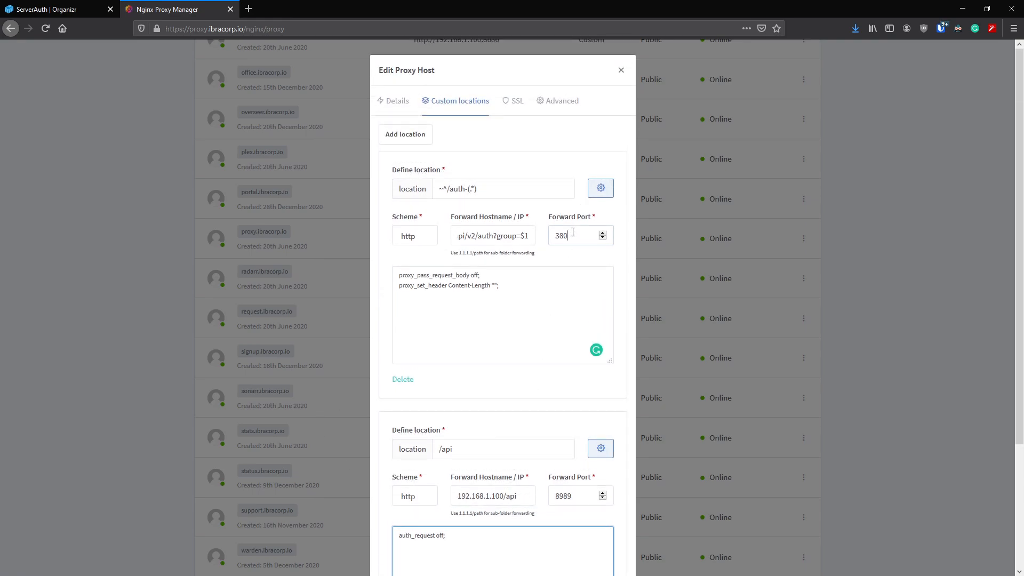
{"action": "triple_click", "coordinate": [575, 235]}
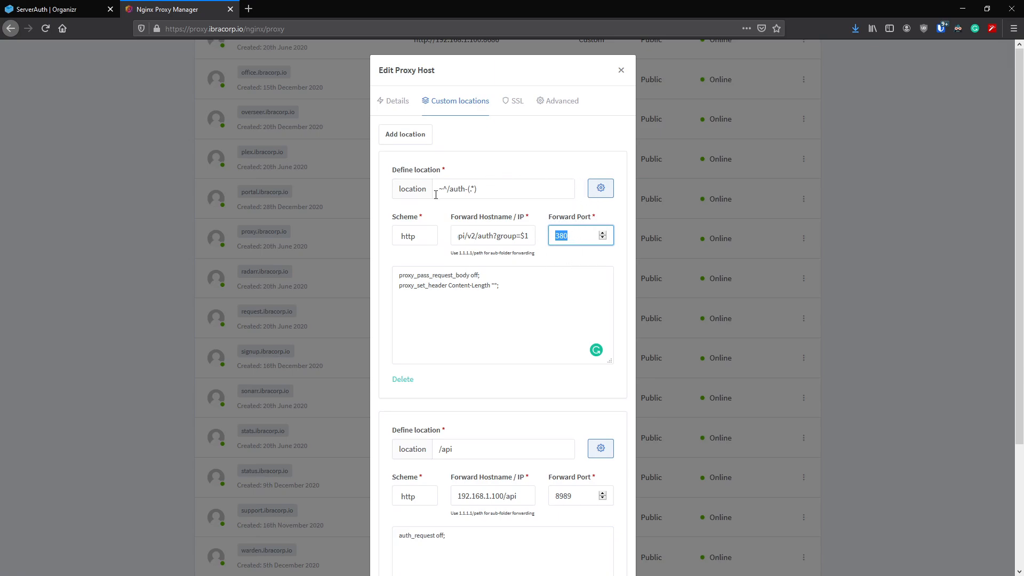
{"action": "mouse_move", "coordinate": [561, 101]}
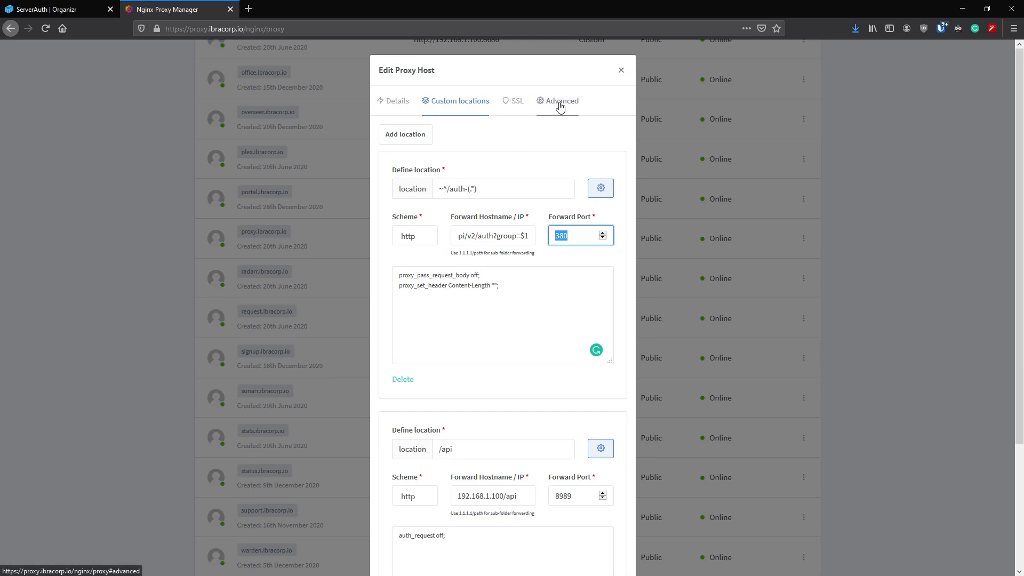
{"action": "left_click", "coordinate": [562, 101]}
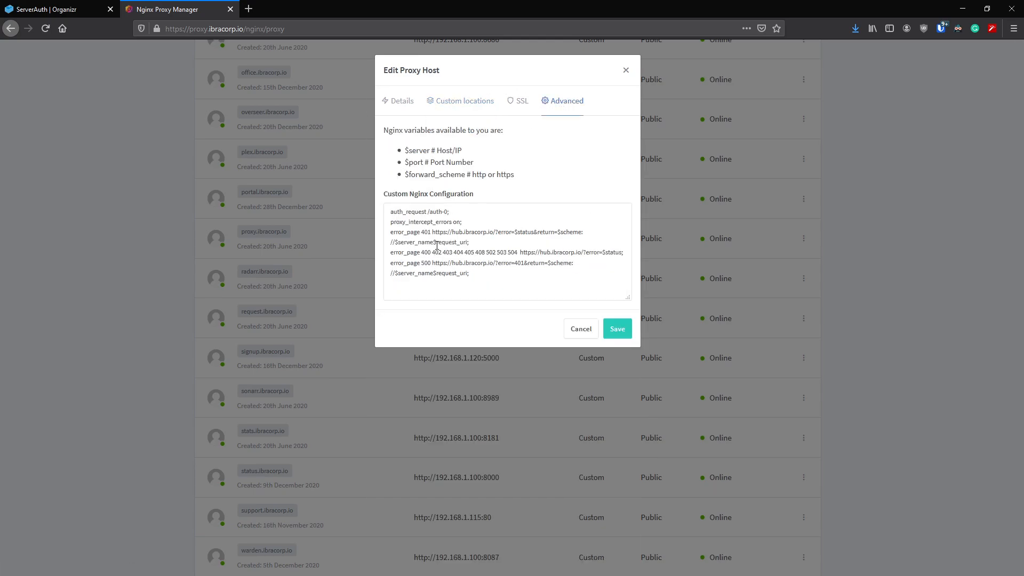
{"action": "key", "text": "ctrl+a"}
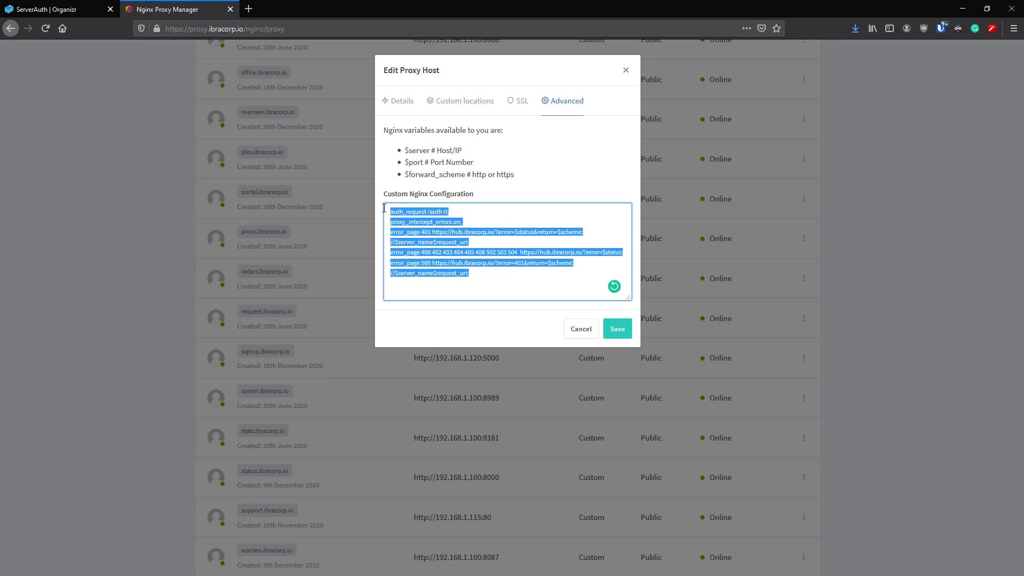
{"action": "left_click", "coordinate": [451, 262]}
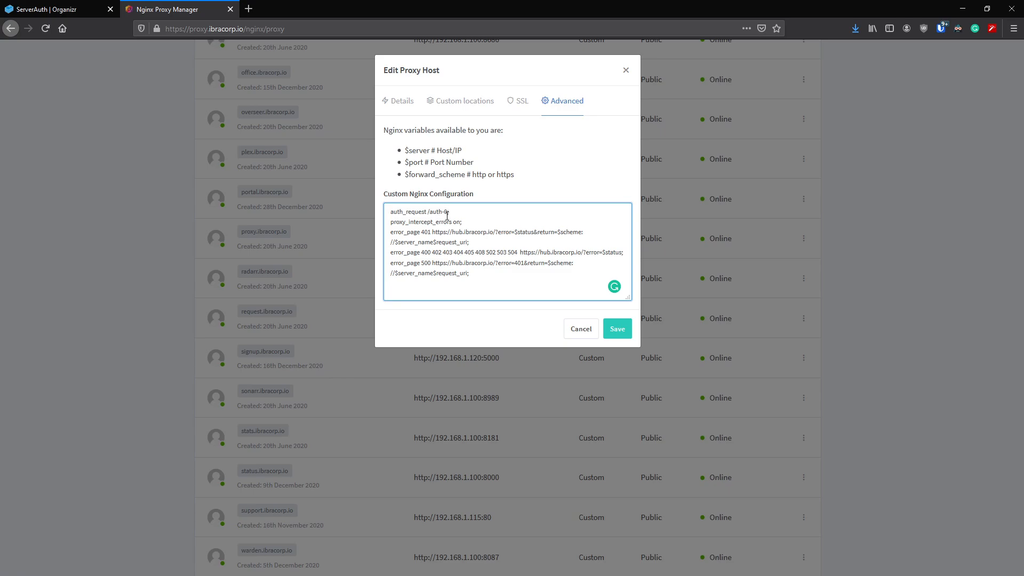
{"action": "double_click", "coordinate": [446, 212]}
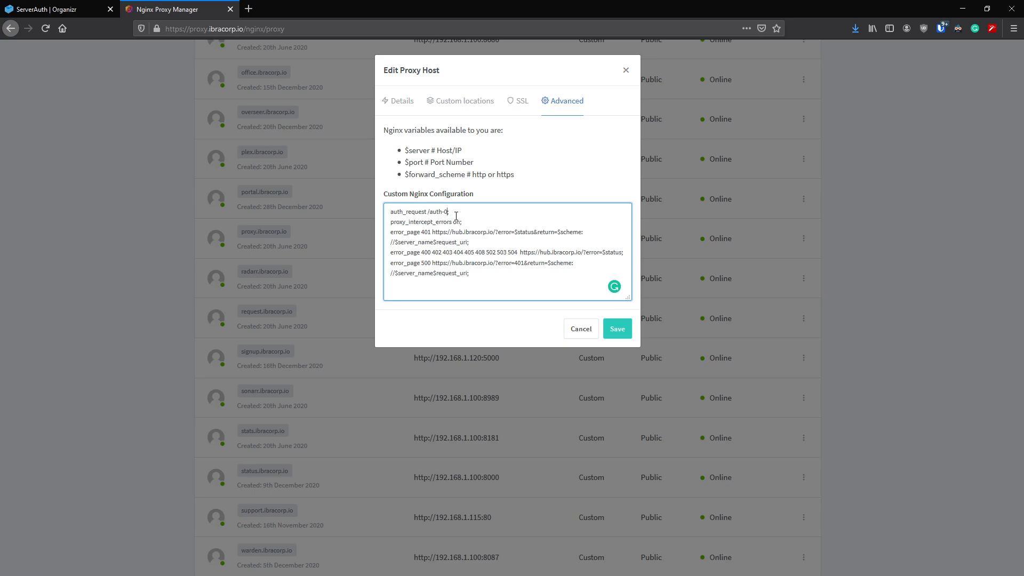
{"action": "mouse_move", "coordinate": [457, 221]}
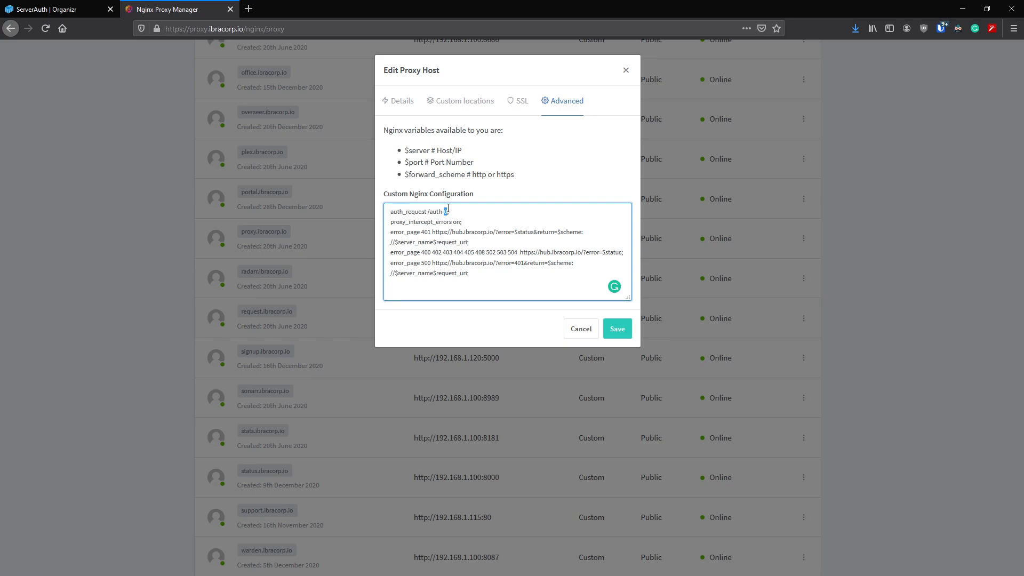
{"action": "mouse_move", "coordinate": [458, 207]}
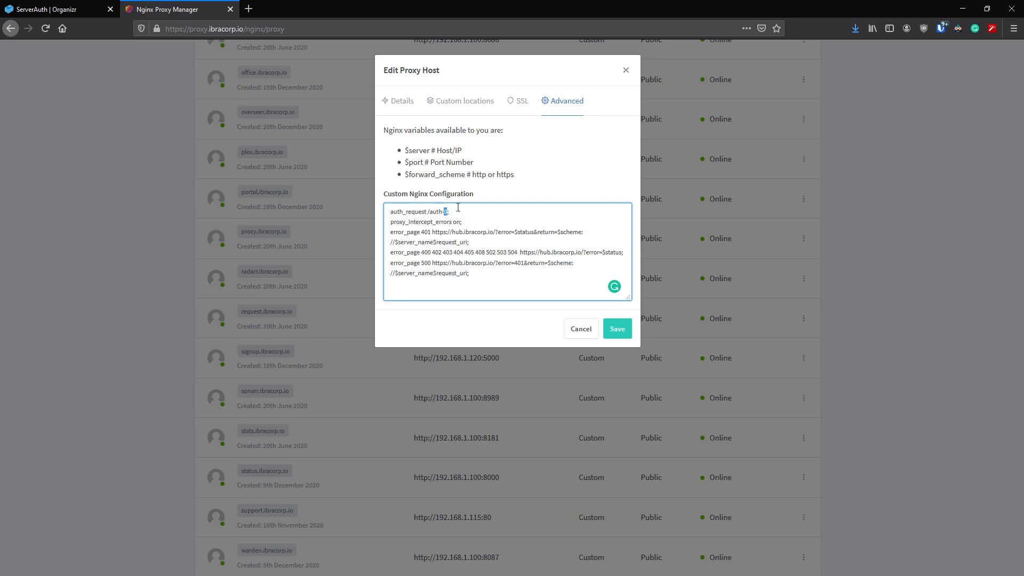
{"action": "mouse_move", "coordinate": [603, 177]}
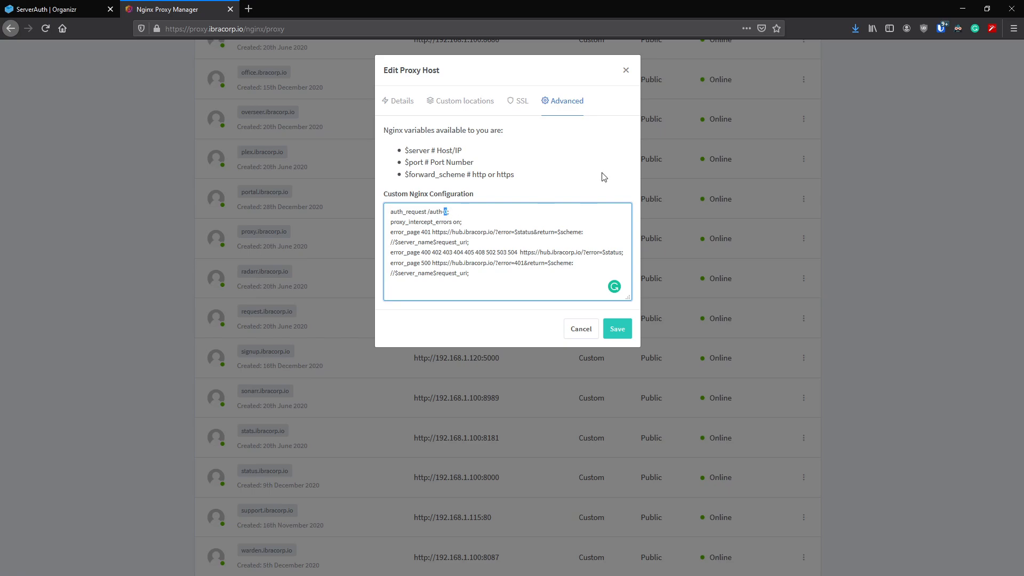
{"action": "mouse_move", "coordinate": [488, 236]}
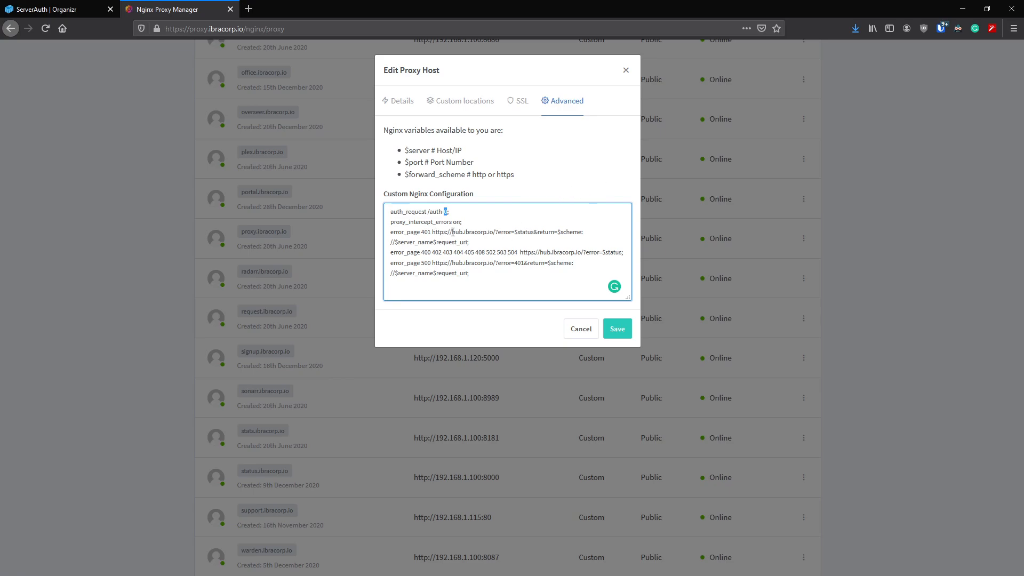
{"action": "double_click", "coordinate": [472, 232]}
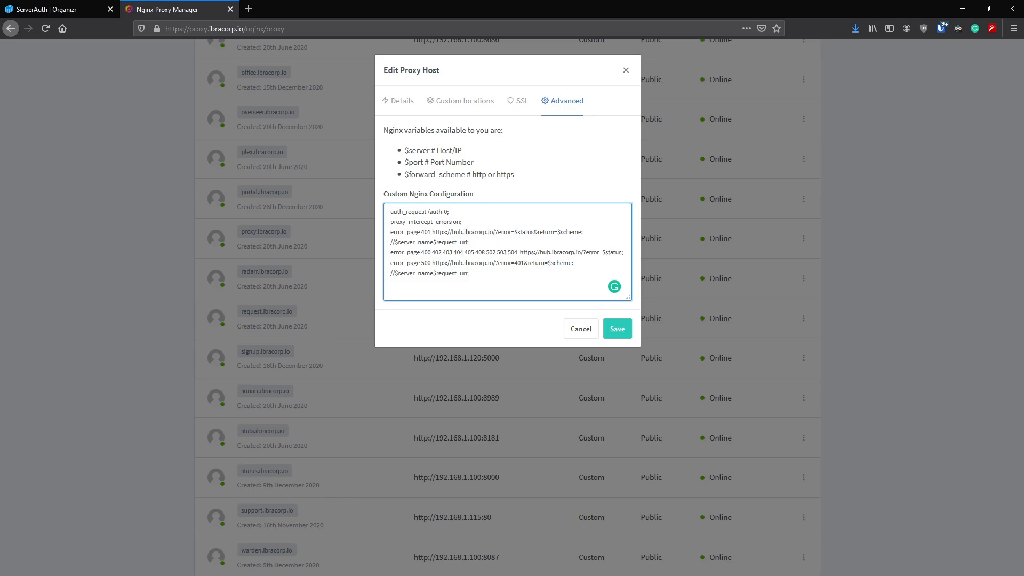
{"action": "double_click", "coordinate": [478, 231]}
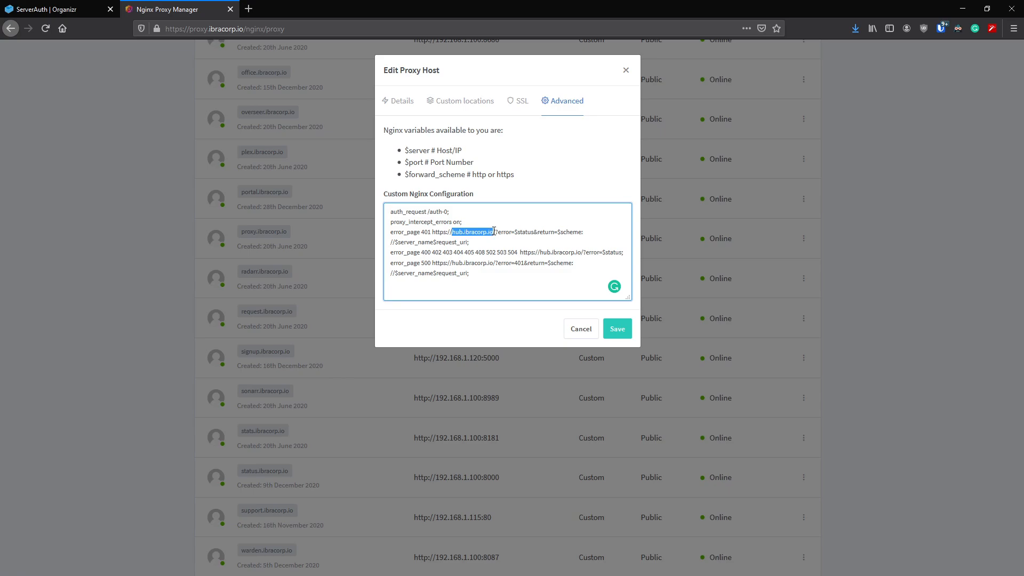
{"action": "left_click", "coordinate": [459, 233]}
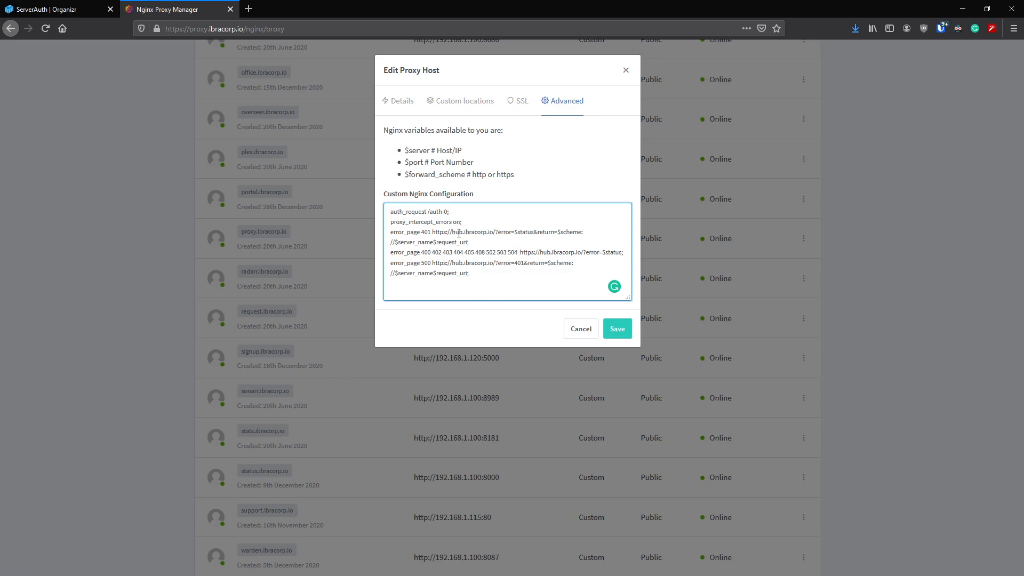
{"action": "double_click", "coordinate": [469, 232]}
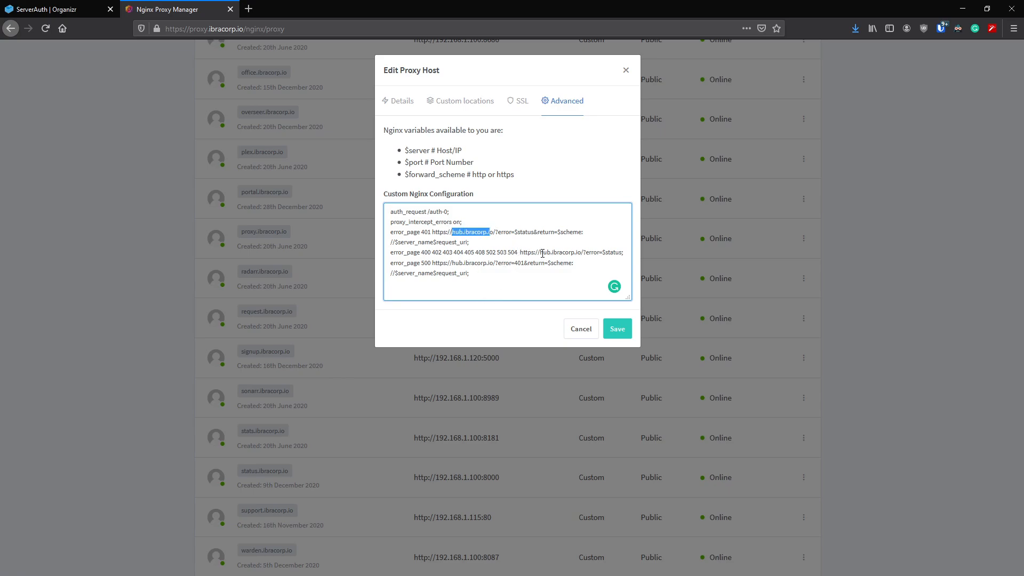
{"action": "double_click", "coordinate": [561, 253]}
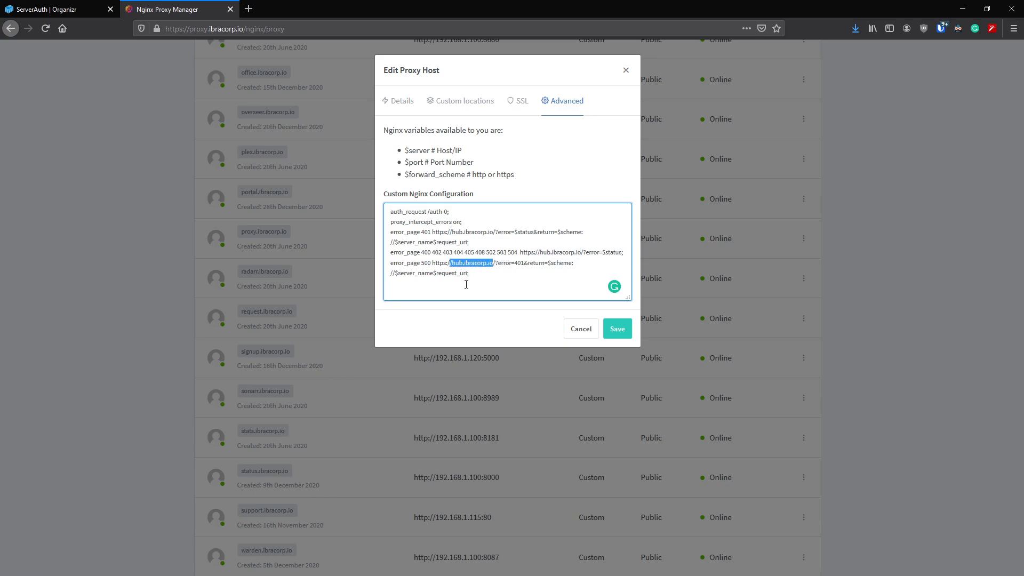
{"action": "key", "text": "ctrl+a"}
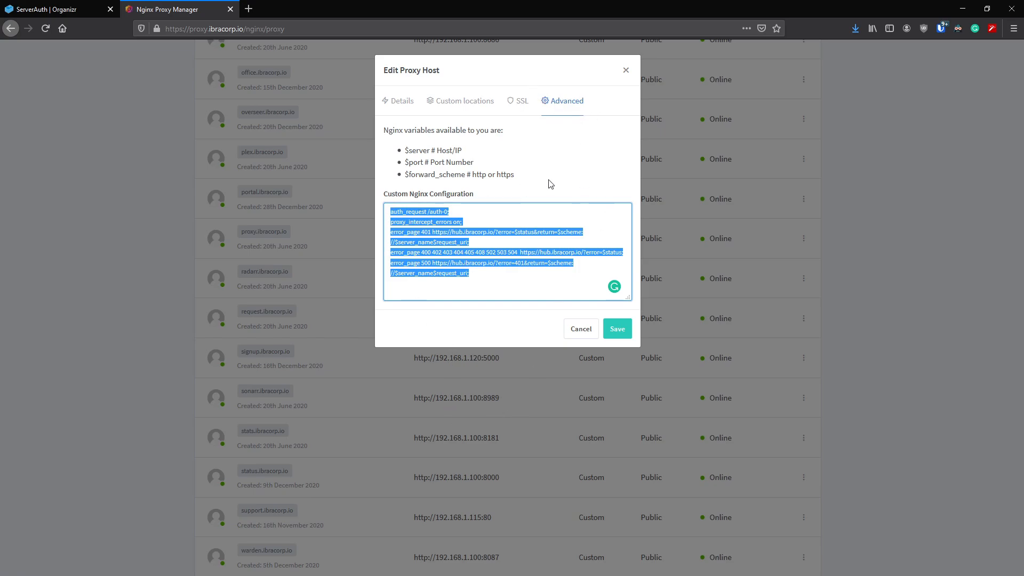
Step: Close the edit dialog and scroll back up the proxy hosts list
{"action": "left_click", "coordinate": [579, 328]}
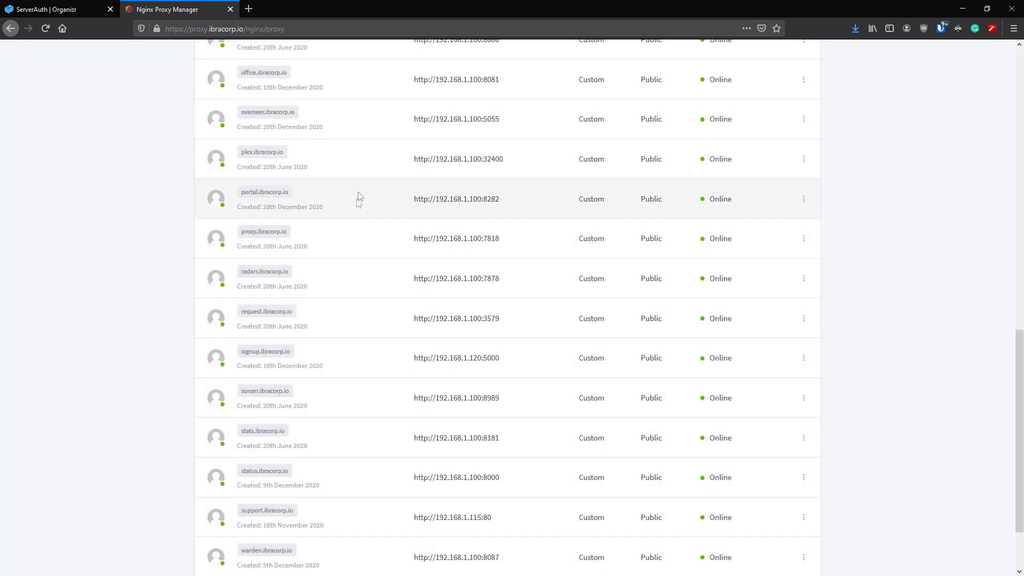
{"action": "mouse_move", "coordinate": [492, 229]}
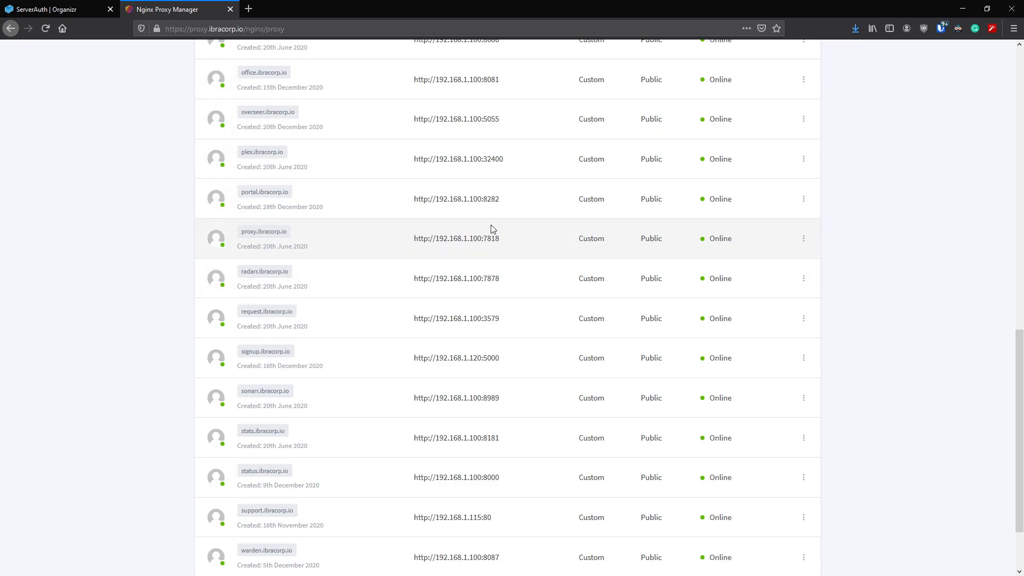
{"action": "scroll", "scroll_direction": "up", "scroll_amount": 3}
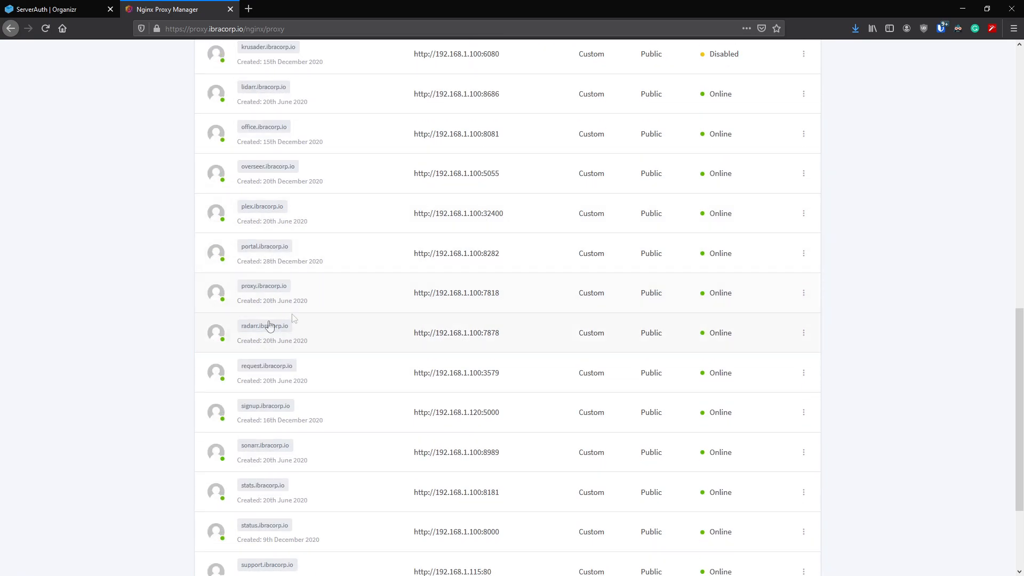
{"action": "scroll", "scroll_direction": "up", "scroll_amount": 3}
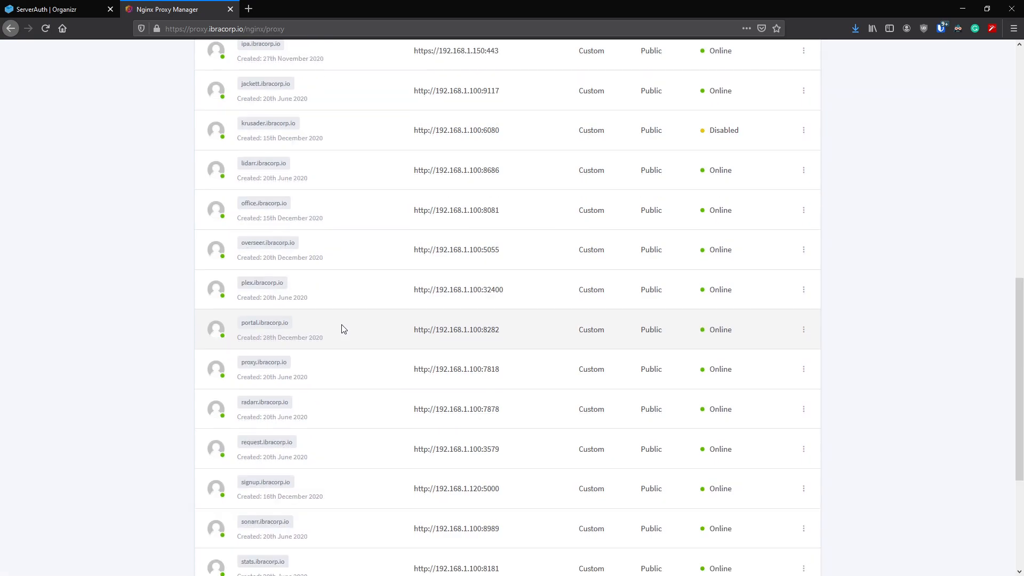
{"action": "scroll", "scroll_direction": "up", "scroll_amount": 3}
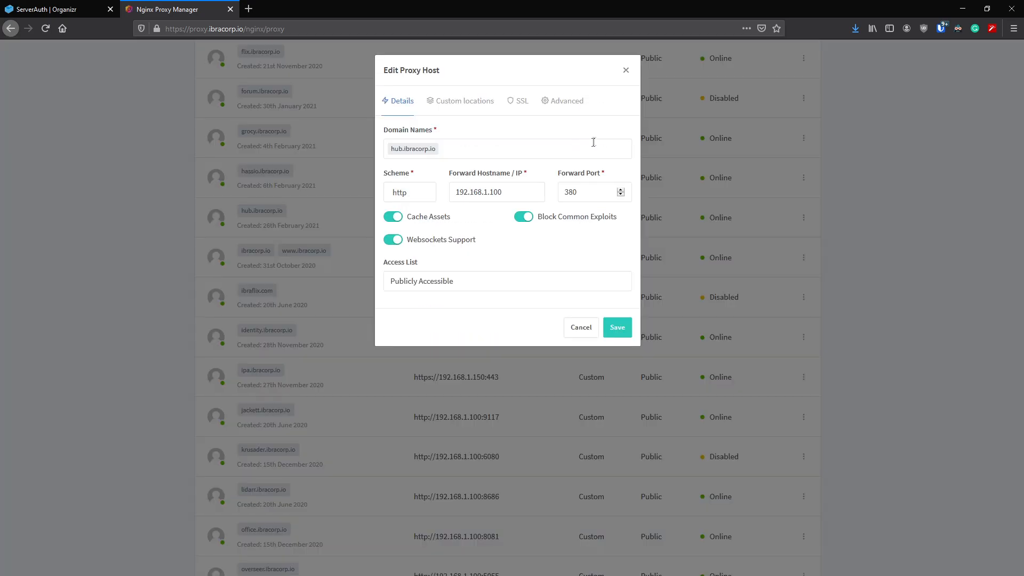
{"action": "mouse_move", "coordinate": [492, 140]}
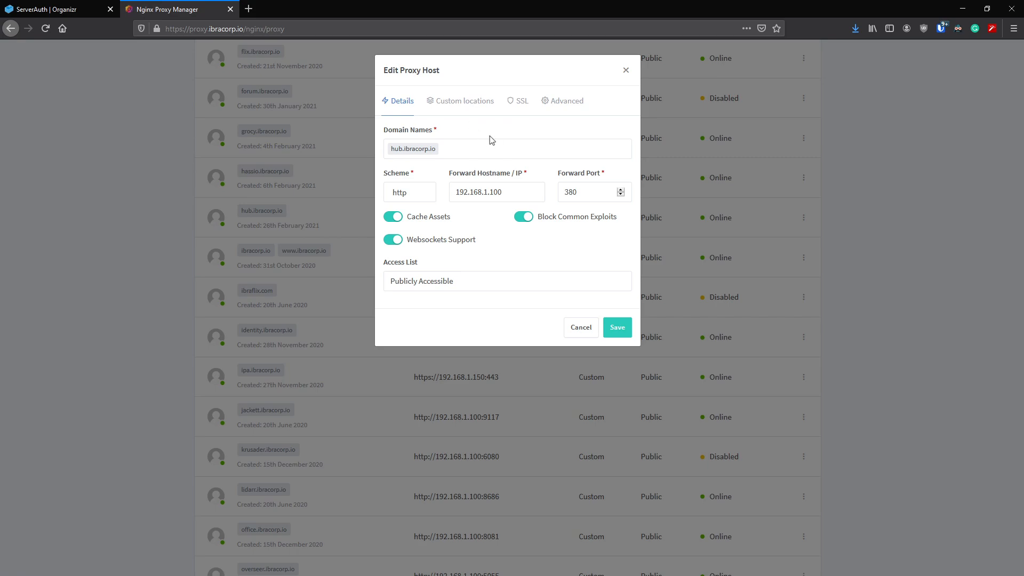
{"action": "mouse_move", "coordinate": [423, 172]}
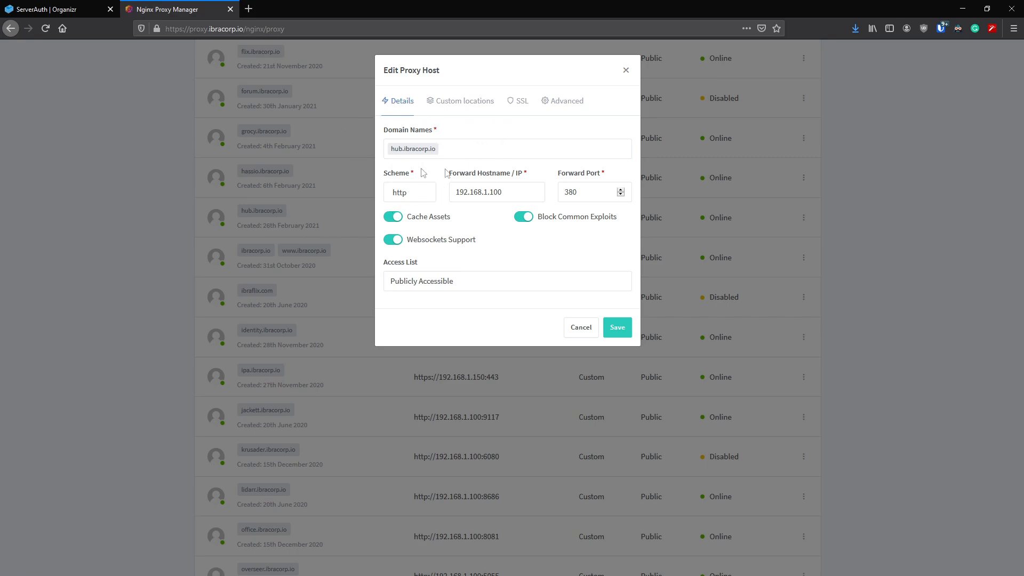
Step: Give hub.ibracorp.io an ~^/auth-(.*) location on port 380 with 'internal;' config, and save
{"action": "triple_click", "coordinate": [591, 192]}
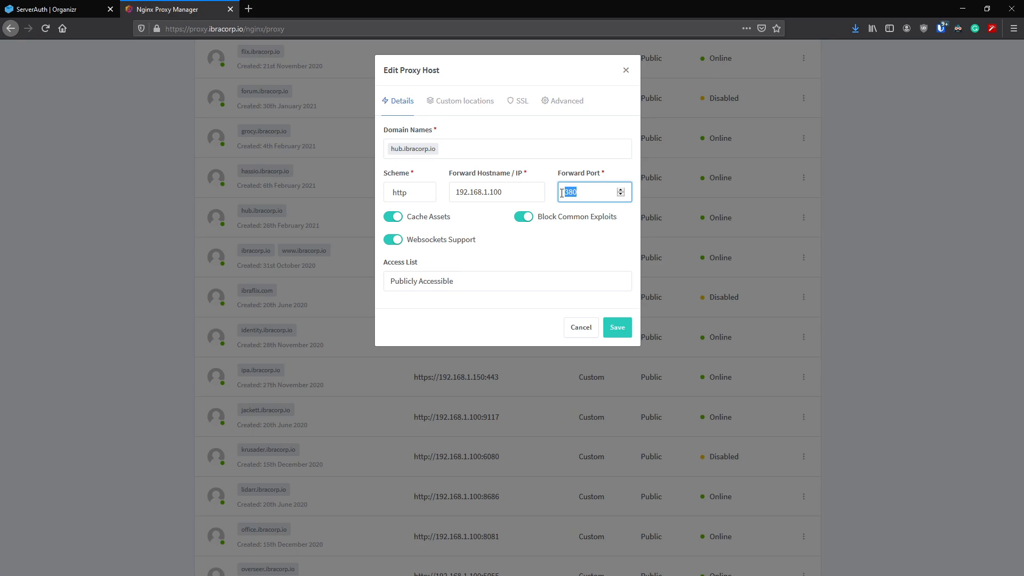
{"action": "mouse_move", "coordinate": [464, 101]}
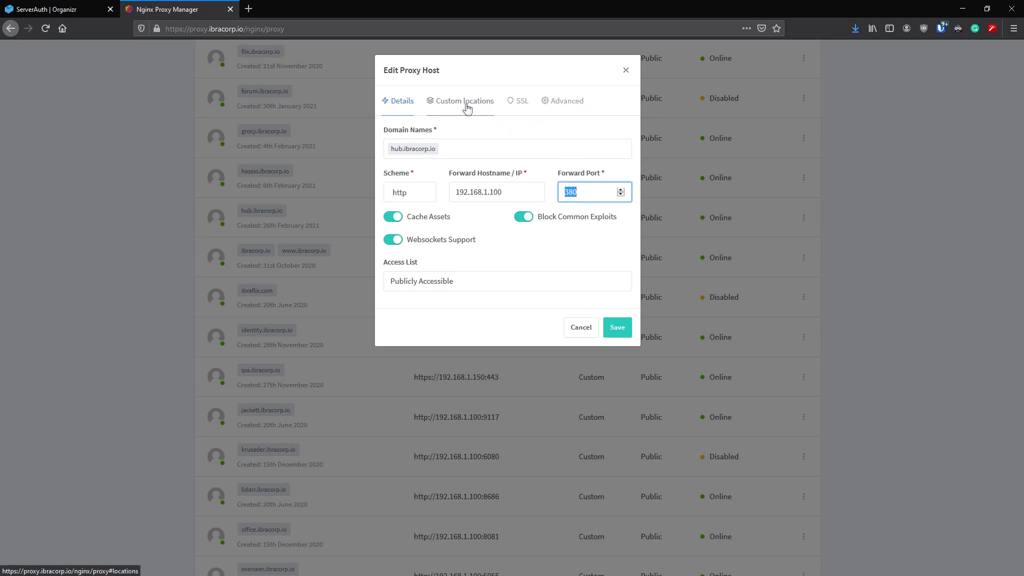
{"action": "left_click", "coordinate": [464, 101]}
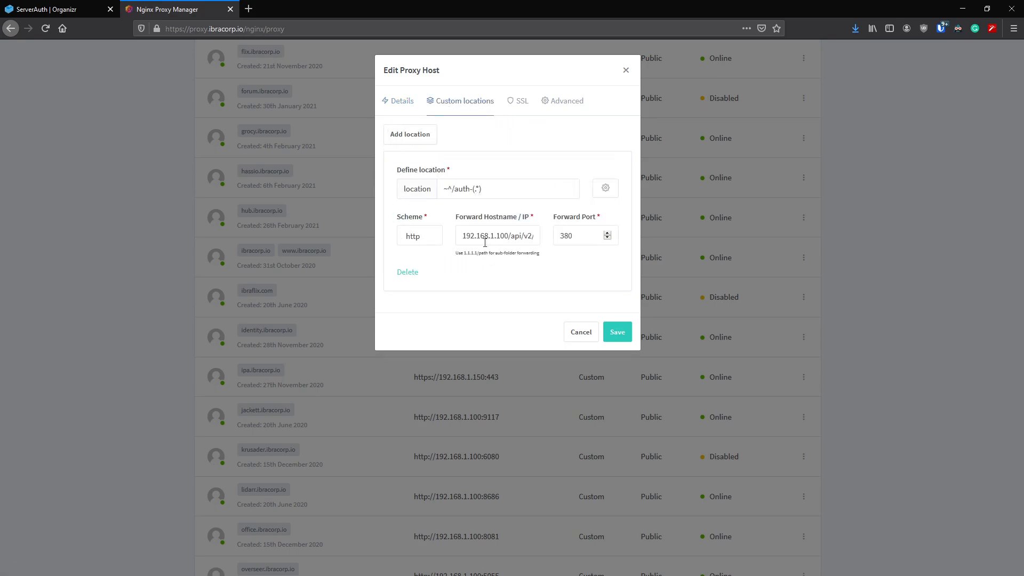
{"action": "left_click", "coordinate": [604, 188]}
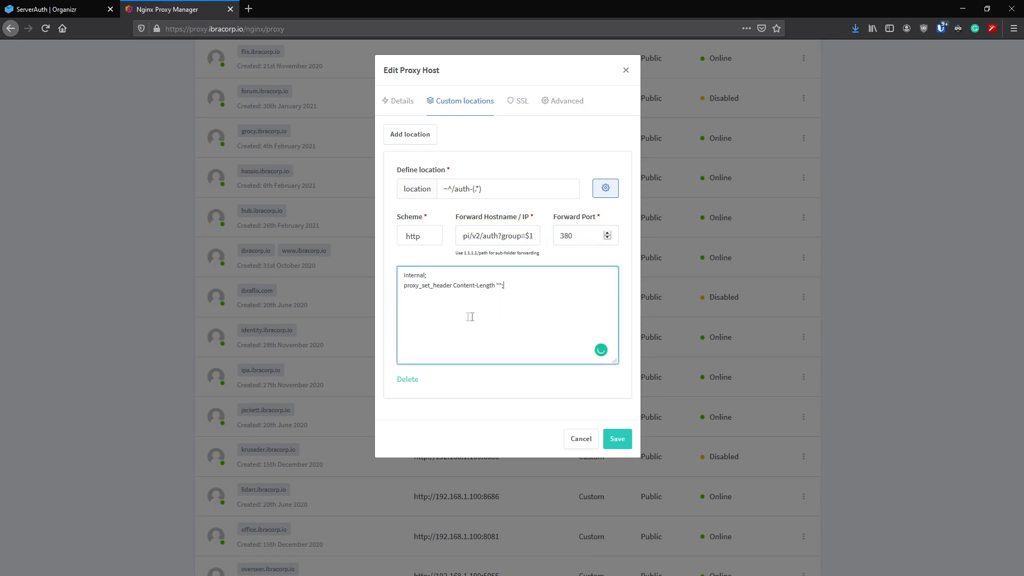
{"action": "double_click", "coordinate": [414, 274]}
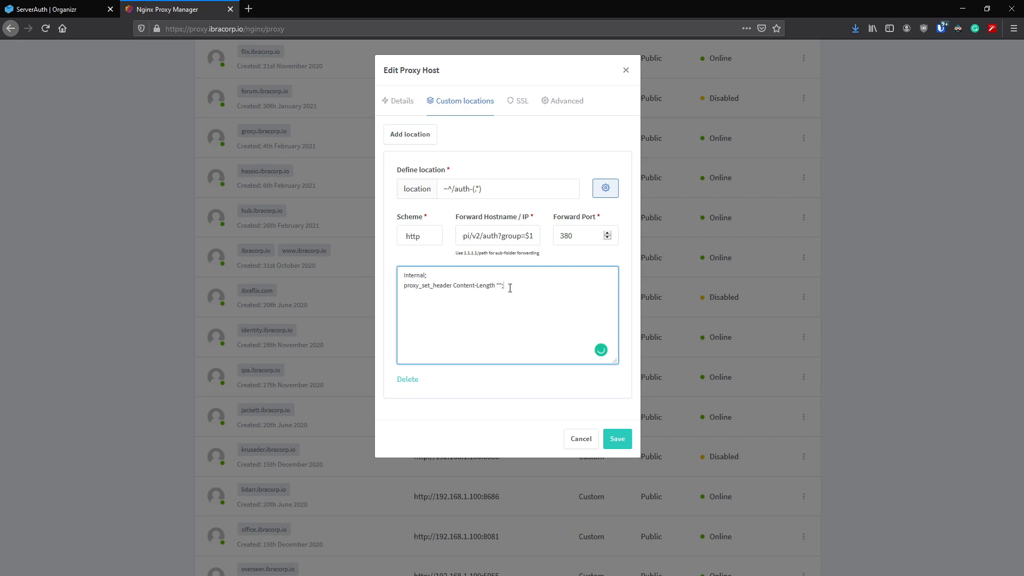
{"action": "left_click", "coordinate": [565, 101]}
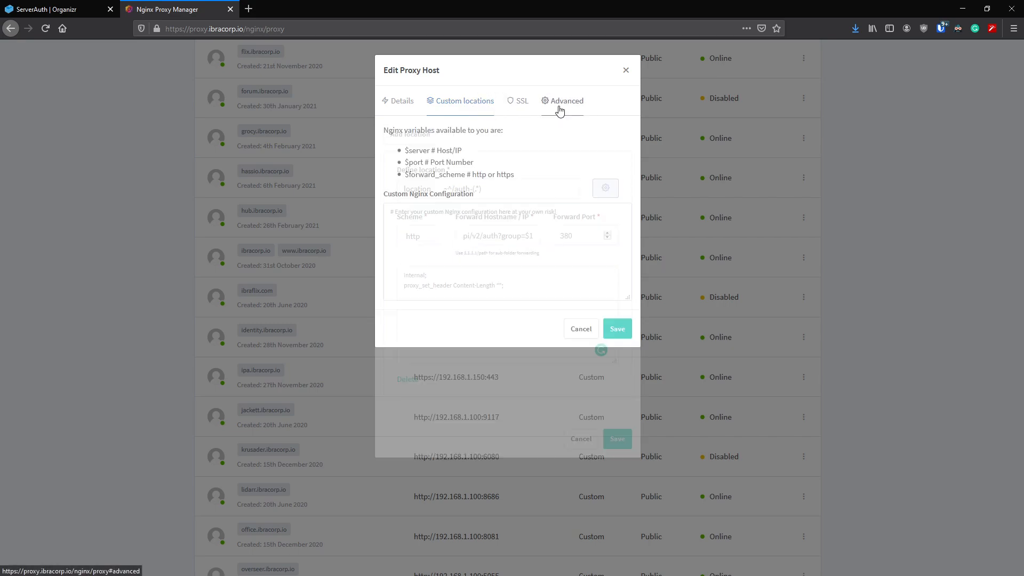
{"action": "left_click", "coordinate": [565, 101]}
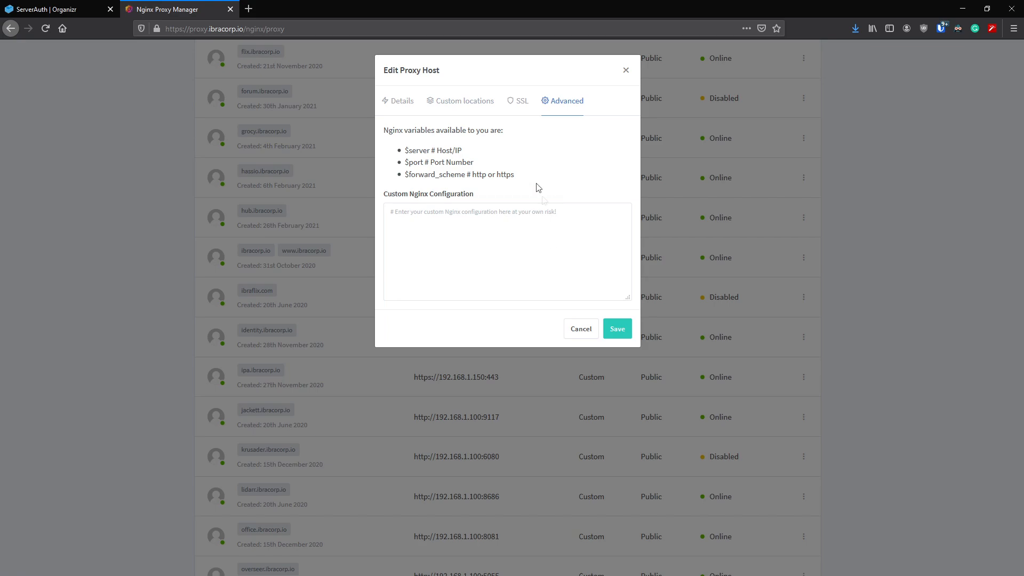
{"action": "left_click", "coordinate": [465, 101]}
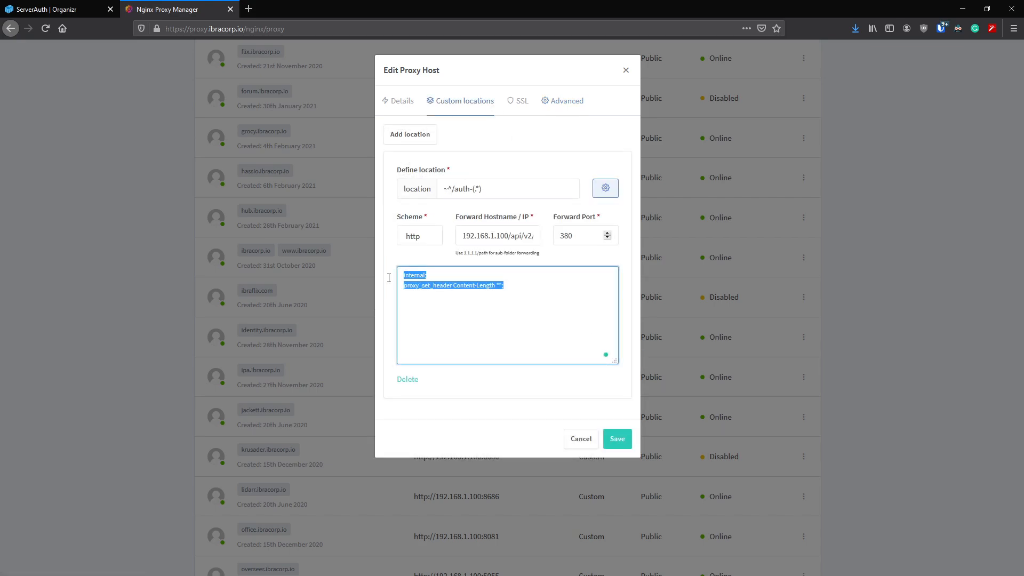
{"action": "mouse_move", "coordinate": [558, 176]}
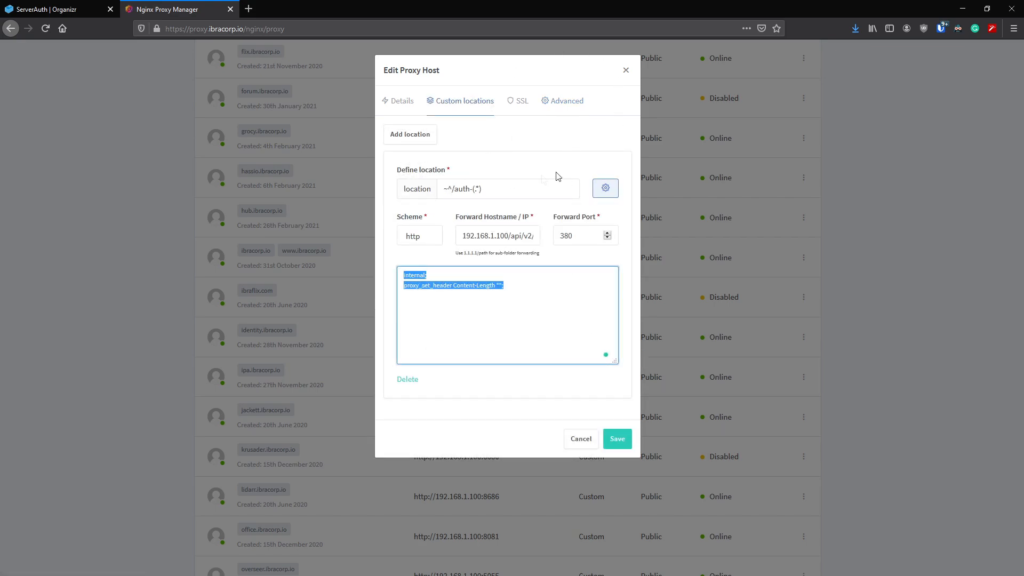
{"action": "left_click", "coordinate": [508, 189]}
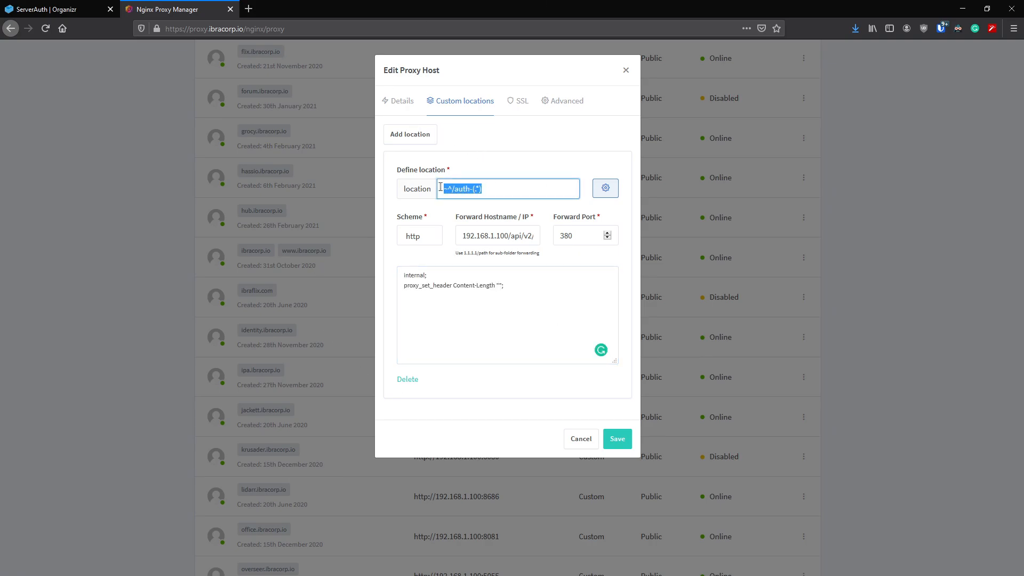
{"action": "mouse_move", "coordinate": [576, 459]}
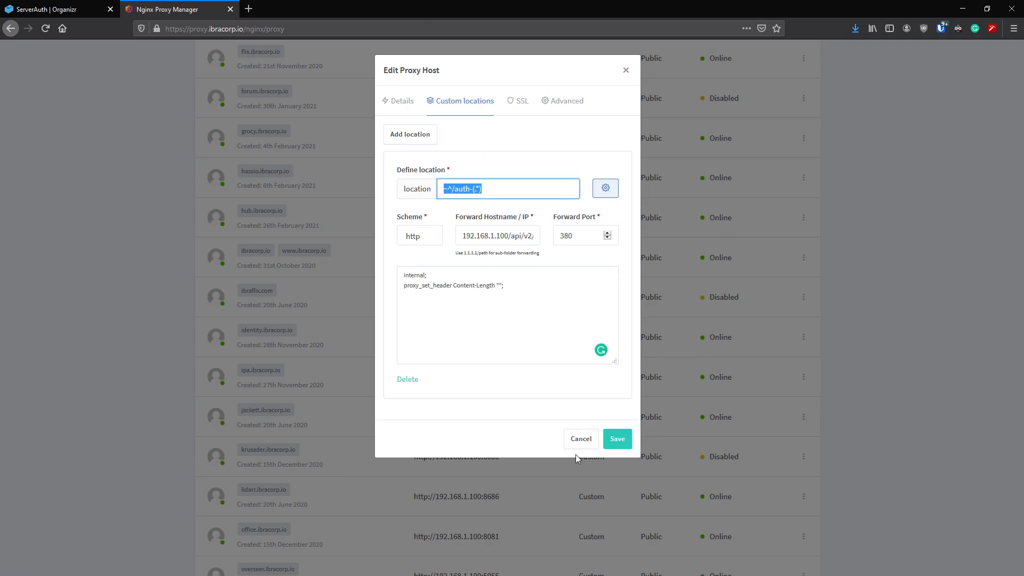
{"action": "left_click", "coordinate": [616, 438]}
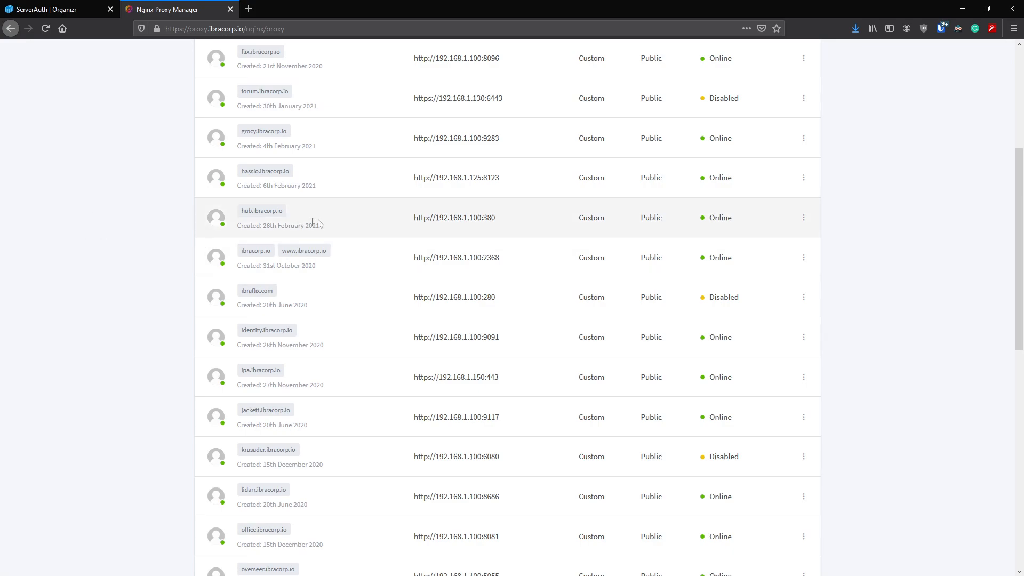
{"action": "mouse_move", "coordinate": [425, 118]}
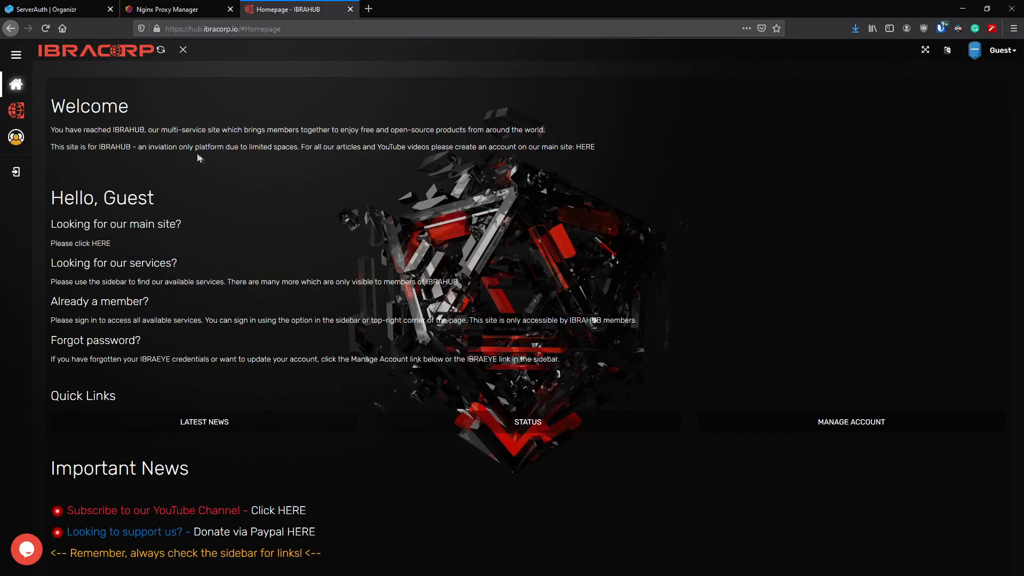
{"action": "mouse_move", "coordinate": [273, 236]}
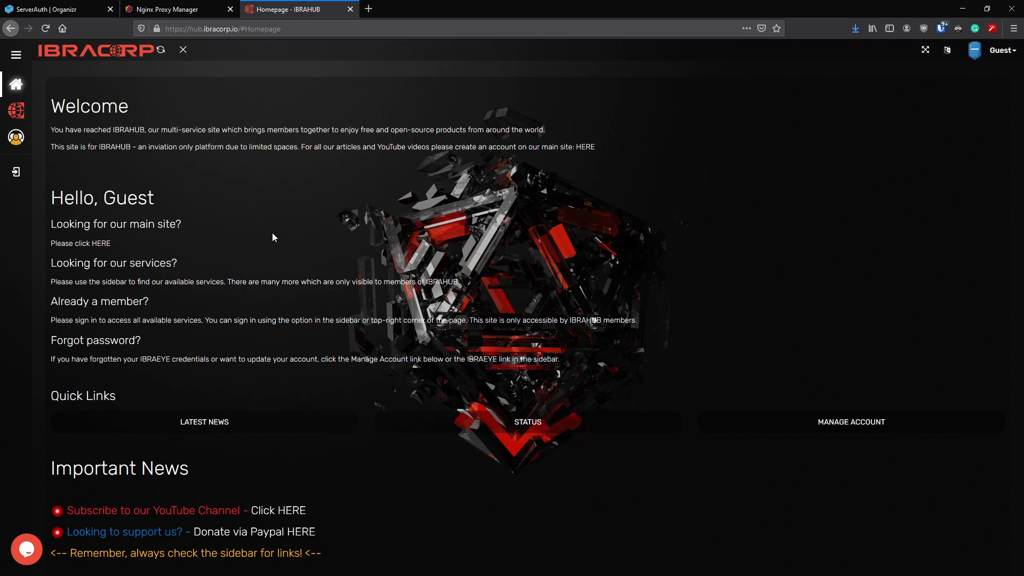
{"action": "mouse_move", "coordinate": [259, 165]}
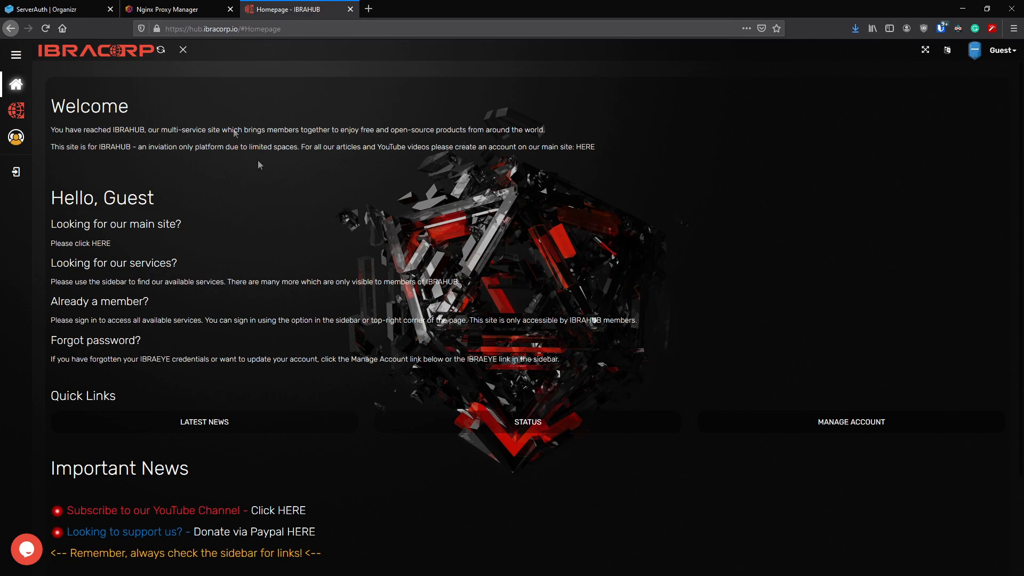
Step: Open the Guest account menu and dismiss the 401 Unauthorized page so Sonarr loads
{"action": "left_click", "coordinate": [999, 50]}
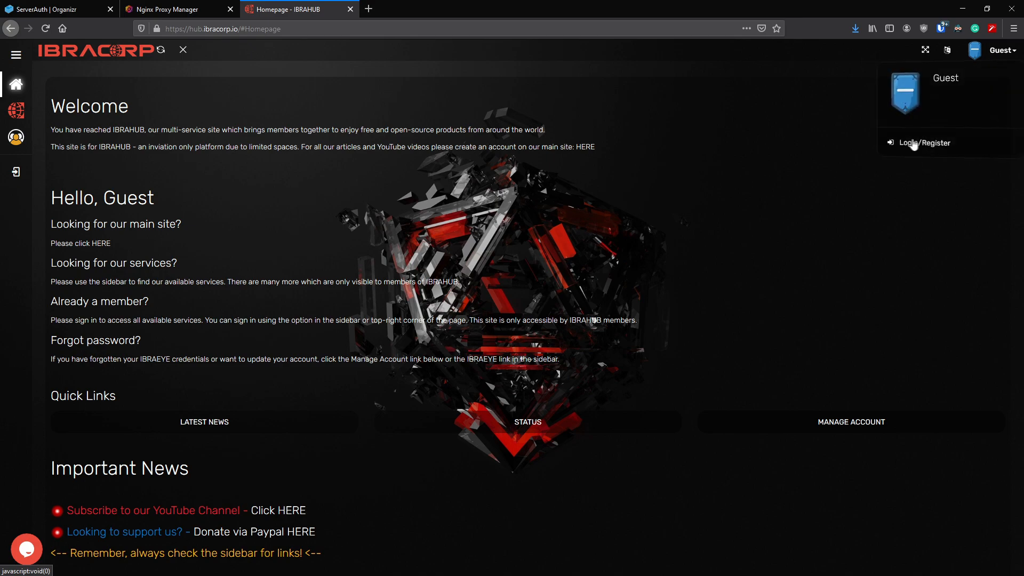
{"action": "mouse_move", "coordinate": [297, 31]}
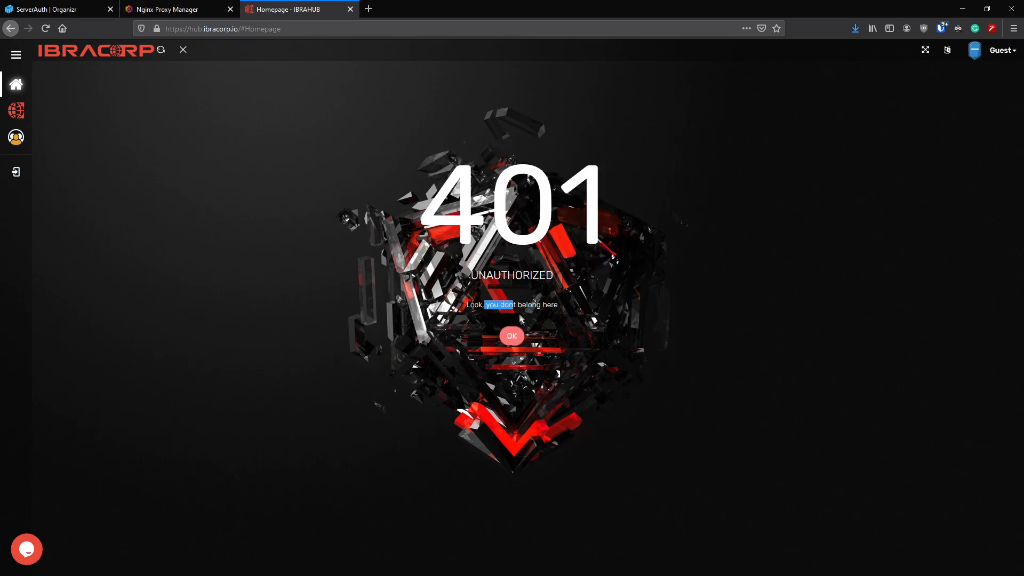
{"action": "mouse_move", "coordinate": [511, 343]}
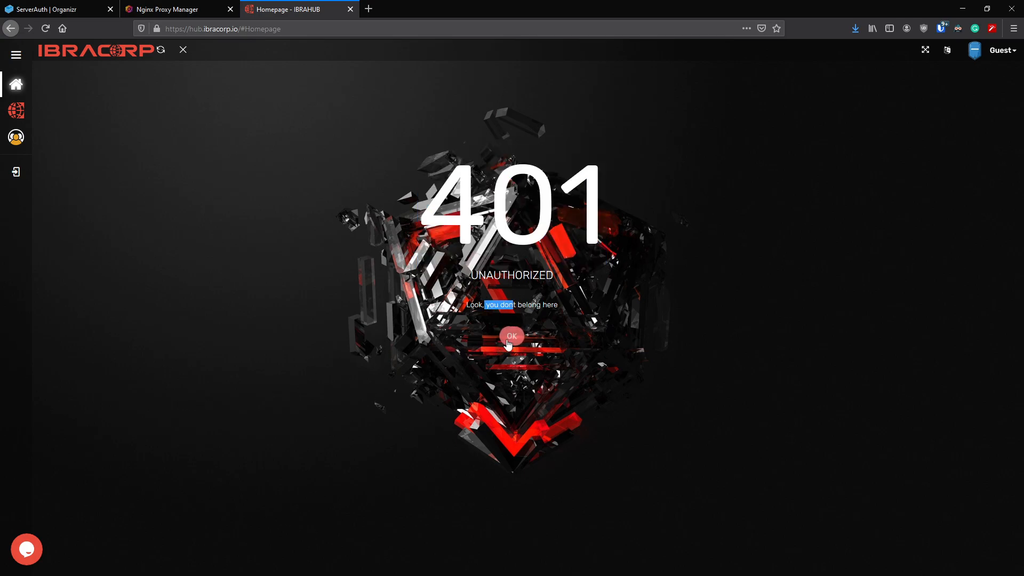
{"action": "left_click", "coordinate": [511, 335]}
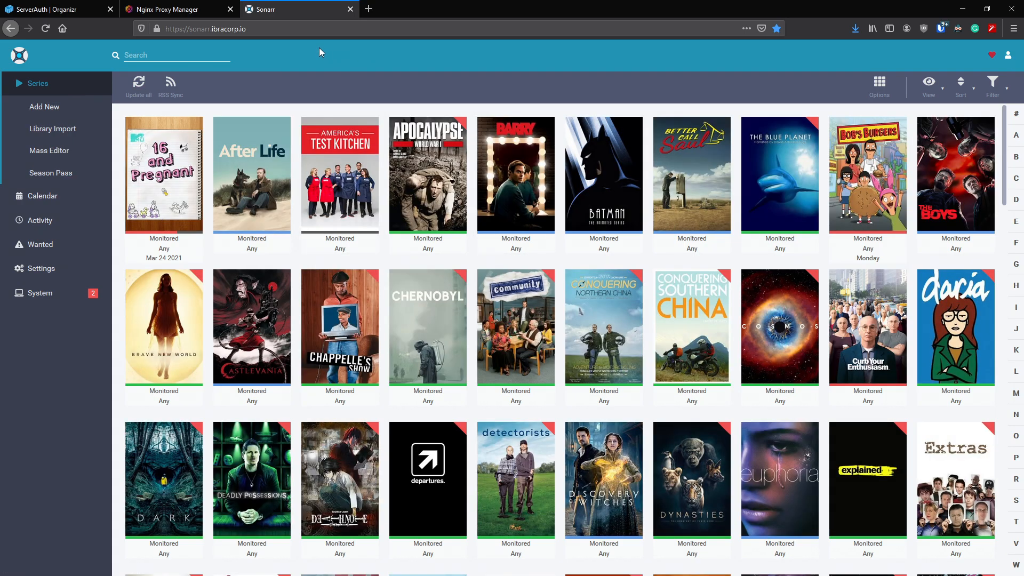
{"action": "mouse_move", "coordinate": [340, 183]}
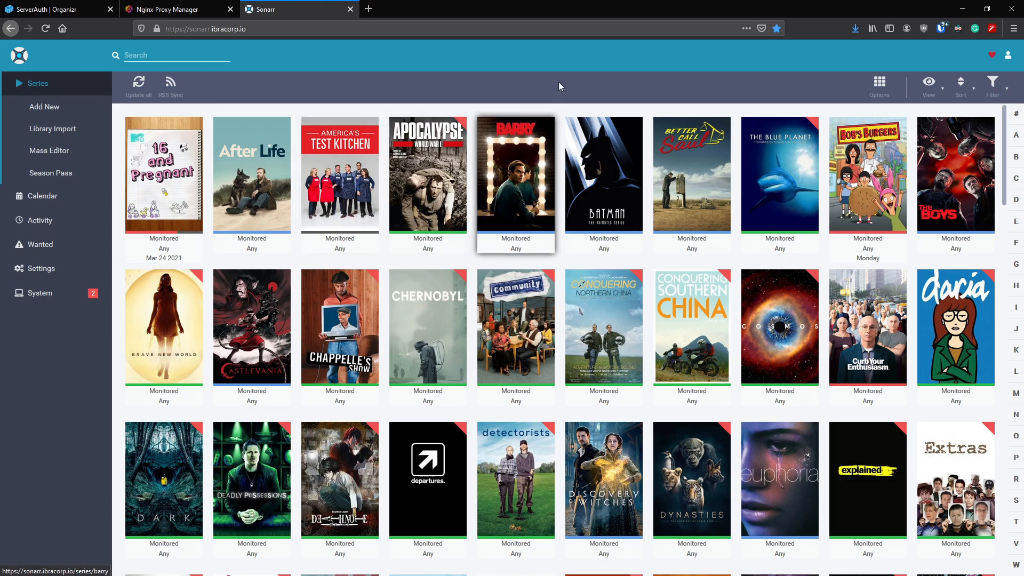
Step: Return from Sonarr's series grid to the Nginx Proxy Manager host list
{"action": "left_click", "coordinate": [172, 9]}
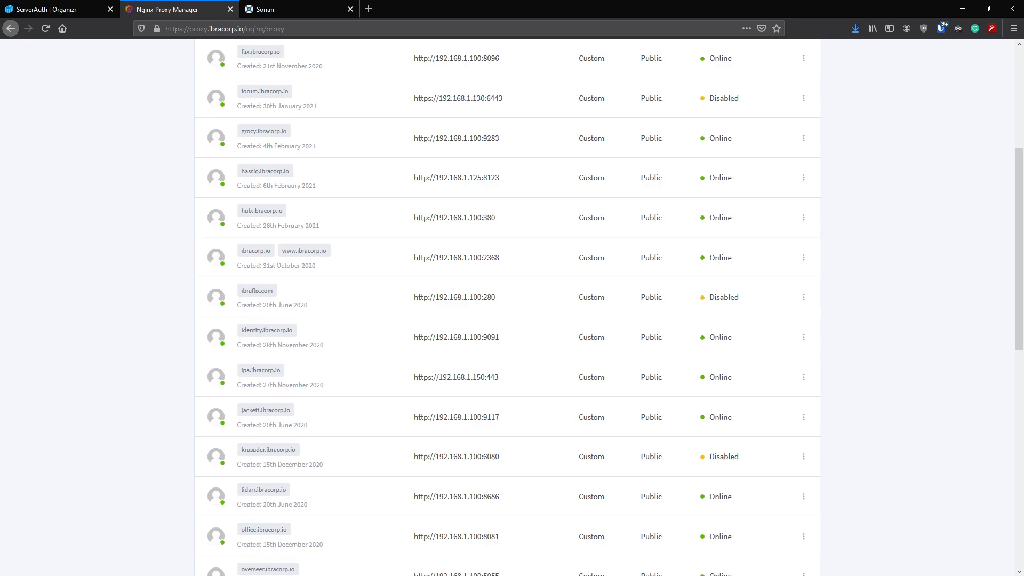
Step: Switch browser tabs and scroll down to the radarr.ibracorp.io host forwarding to 192.168.1.100:7878
{"action": "left_click", "coordinate": [59, 9]}
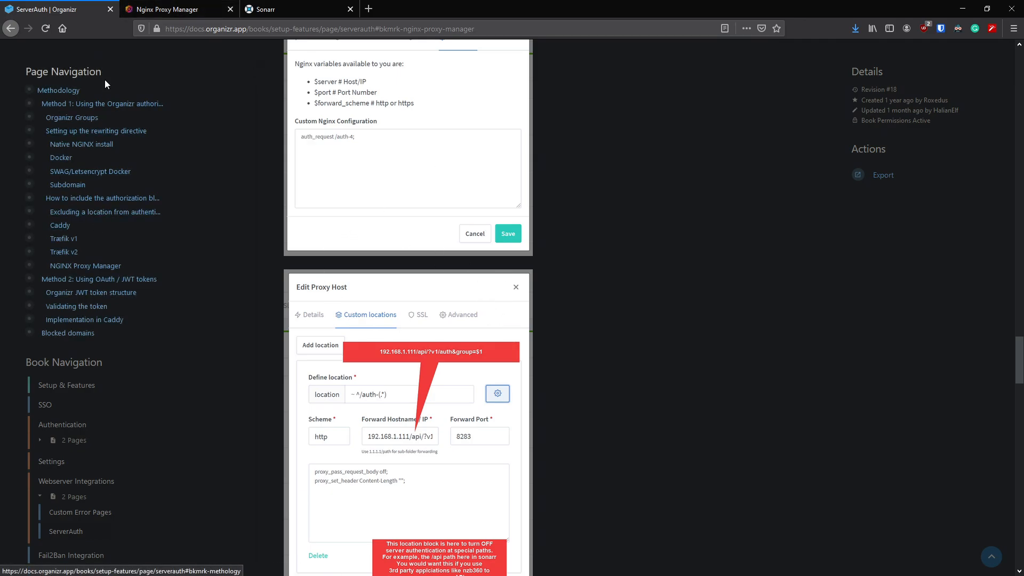
{"action": "scroll", "scroll_direction": "down", "scroll_amount": 3}
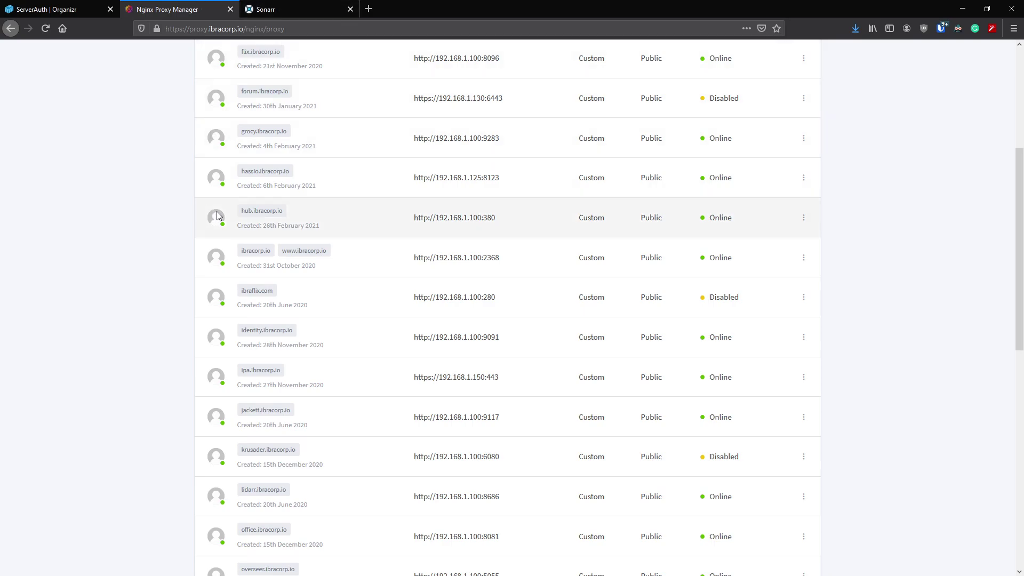
{"action": "mouse_move", "coordinate": [419, 206]}
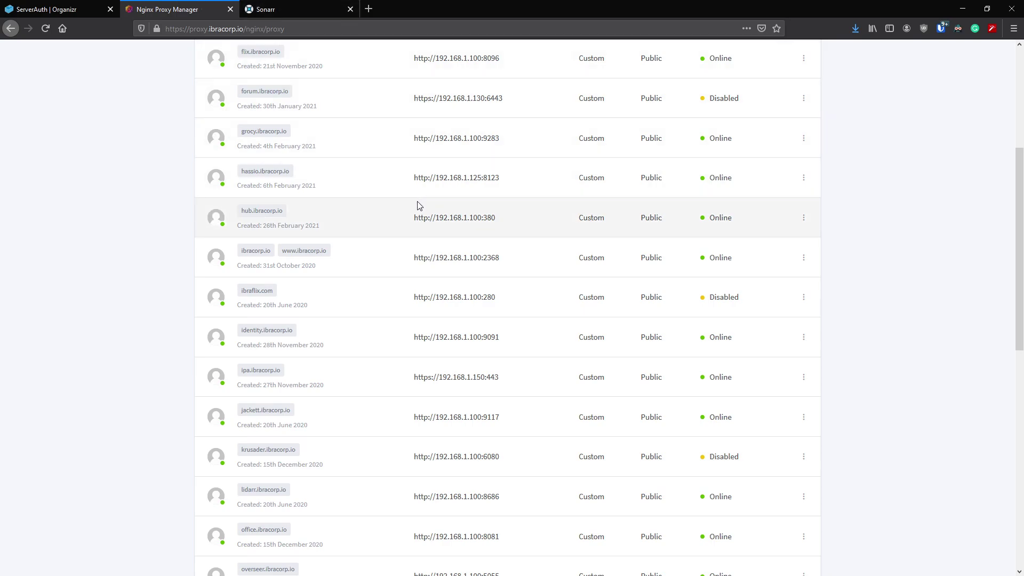
{"action": "scroll", "scroll_direction": "down", "scroll_amount": 3}
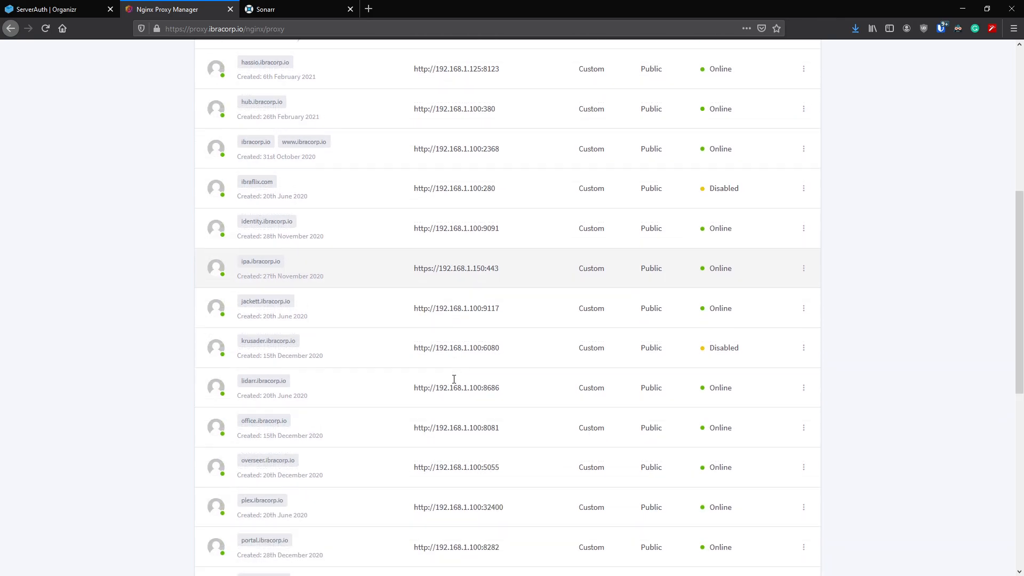
{"action": "scroll", "scroll_direction": "down", "scroll_amount": 3}
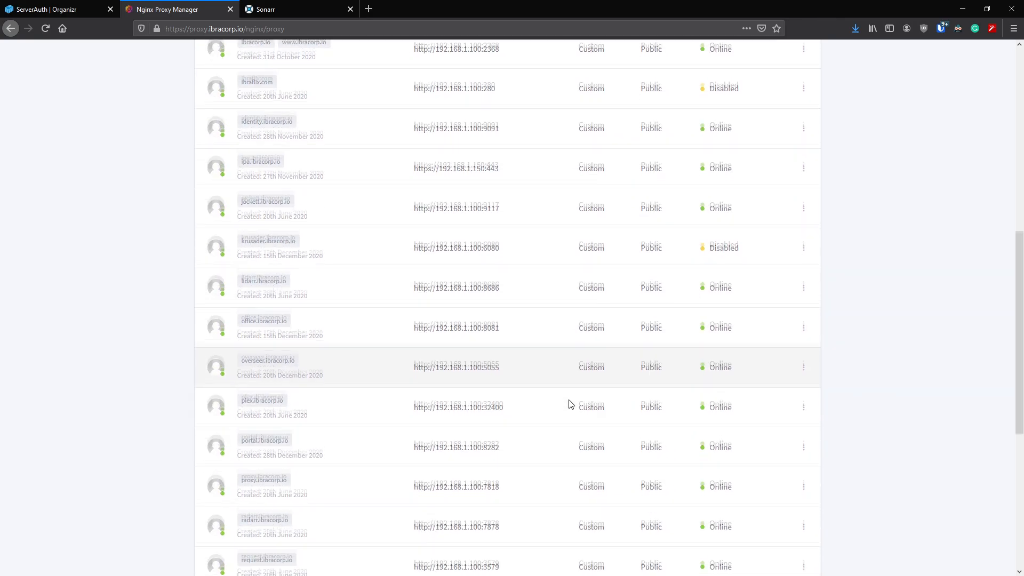
{"action": "scroll", "scroll_direction": "down", "scroll_amount": 3}
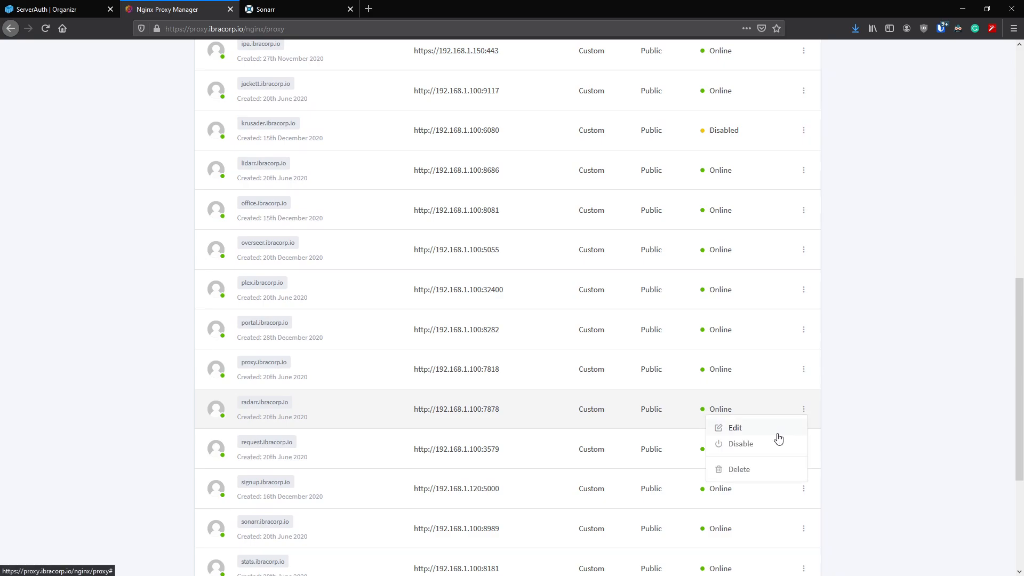
Step: Edit radarr.ibracorp.io, review its auth and /api (port 7878) location configs, and save
{"action": "left_click", "coordinate": [734, 427]}
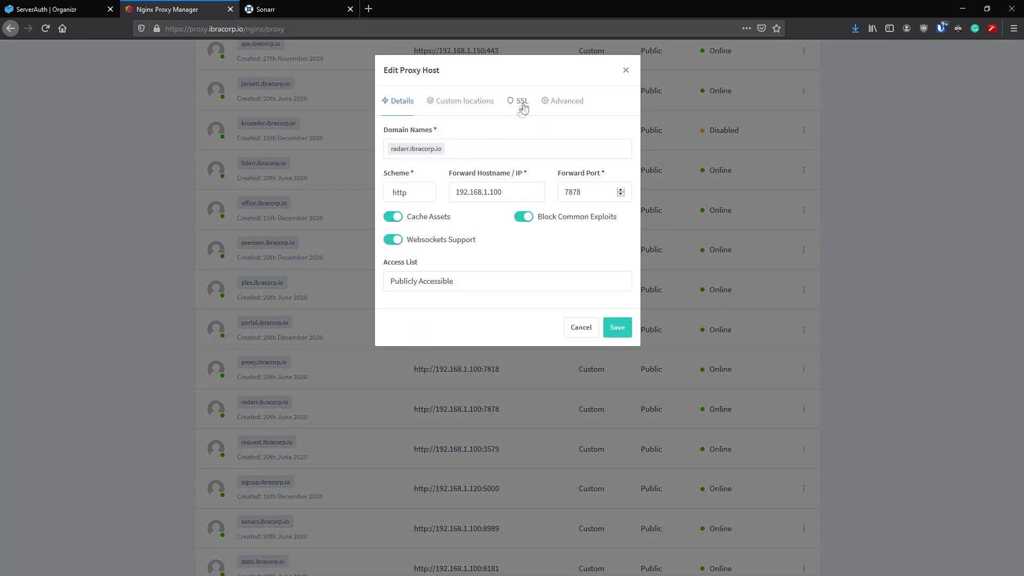
{"action": "left_click", "coordinate": [465, 100]}
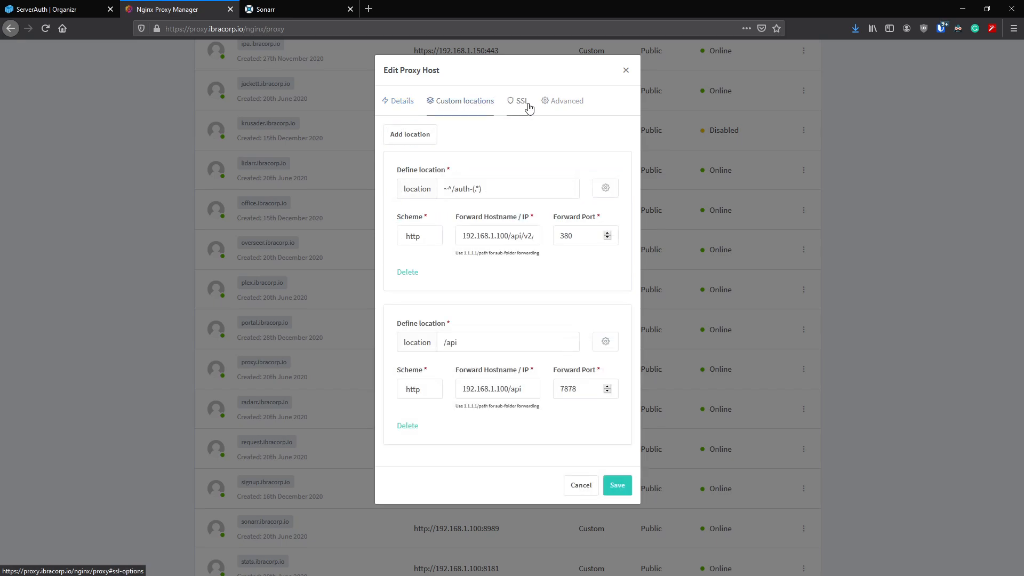
{"action": "mouse_move", "coordinate": [539, 404]}
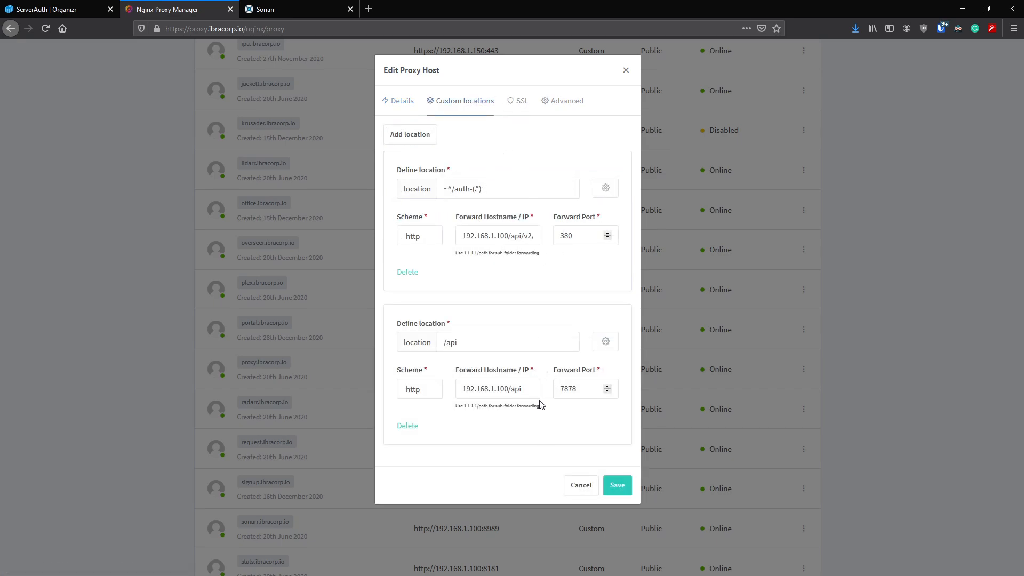
{"action": "triple_click", "coordinate": [577, 388]}
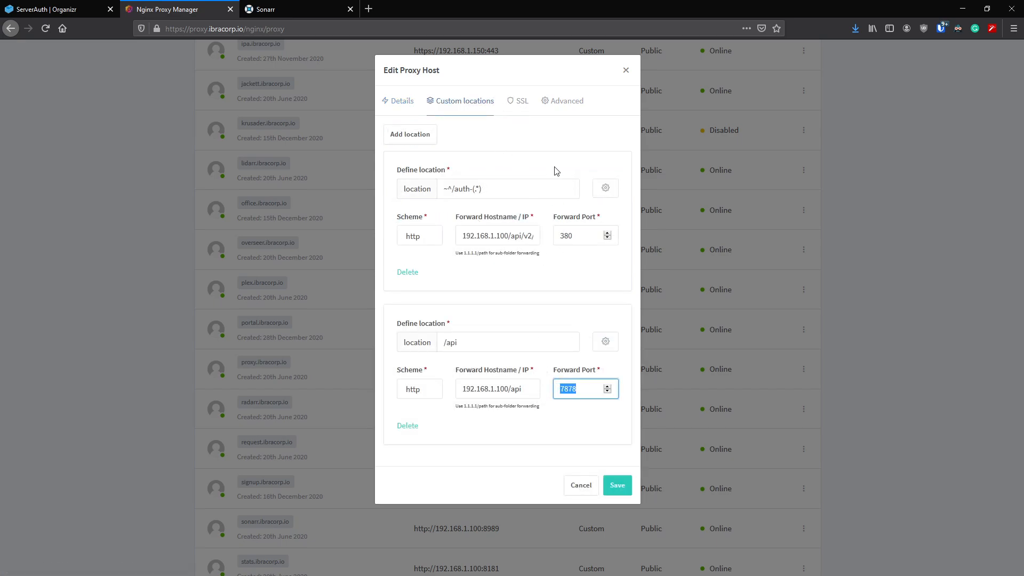
{"action": "left_click", "coordinate": [604, 188]}
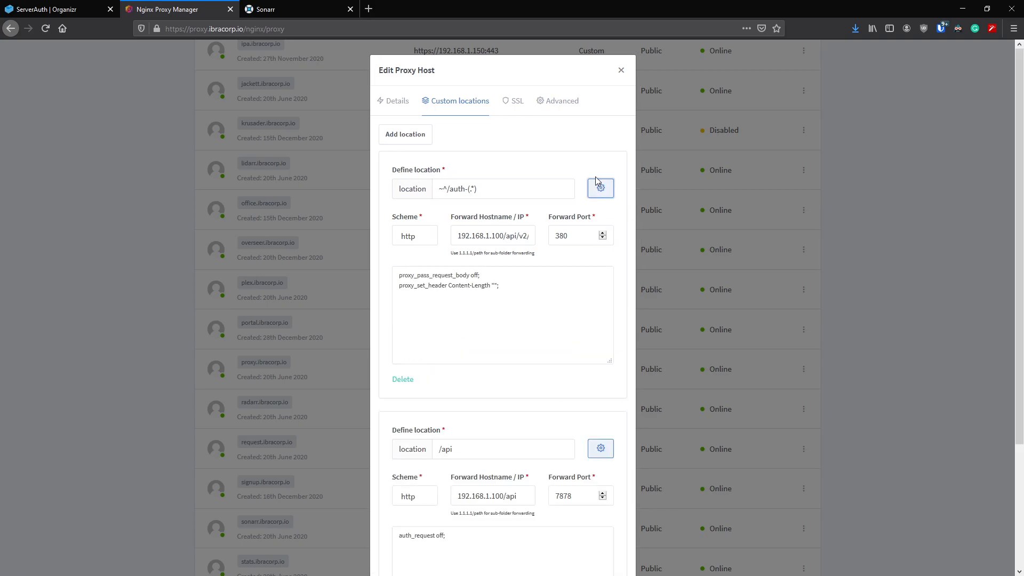
{"action": "scroll", "scroll_direction": "down", "scroll_amount": 3}
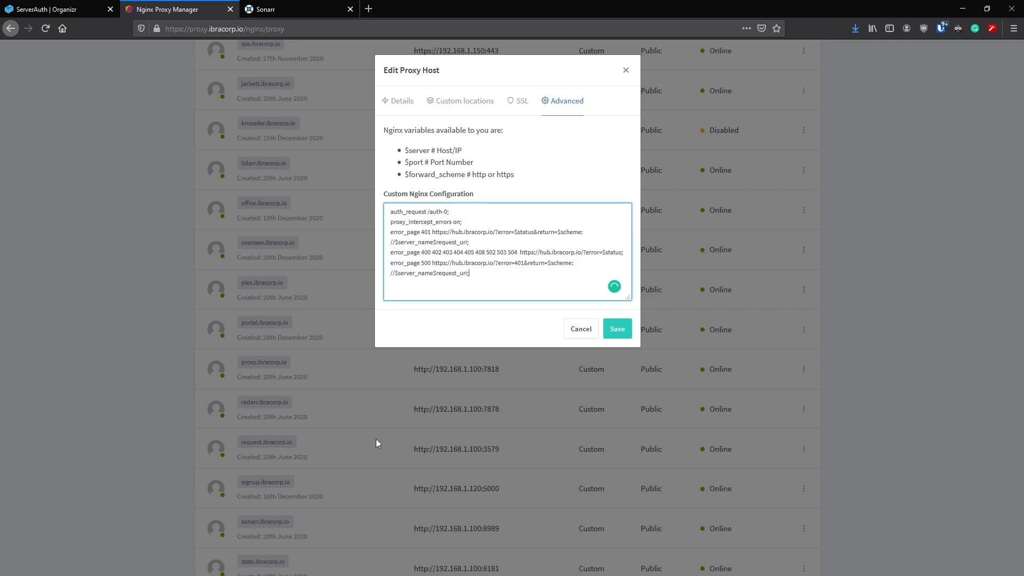
{"action": "left_click", "coordinate": [616, 328]}
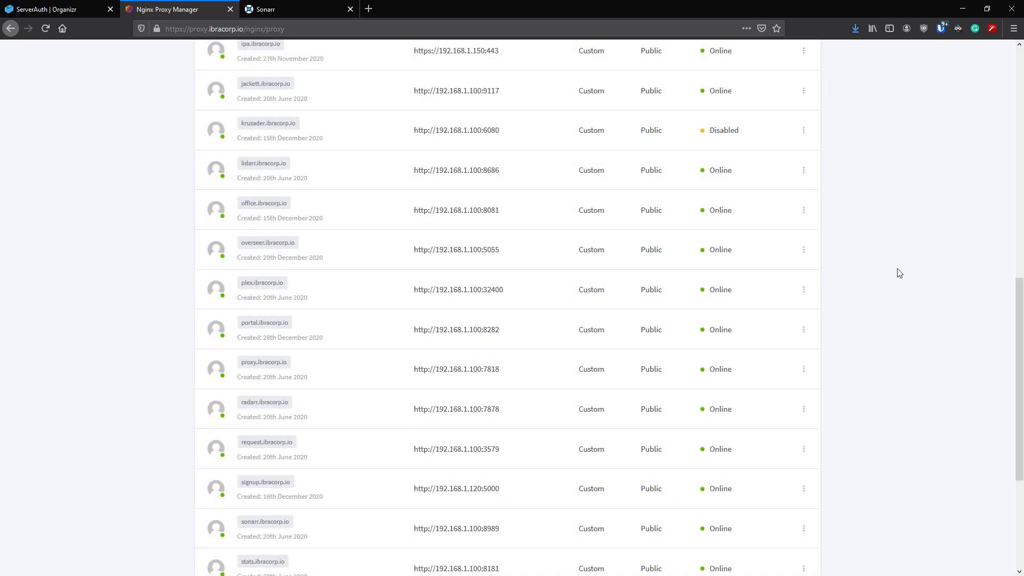
Step: Leave the Proxy Hosts list and return to the Organizr ServerAuth docs' NGINX Proxy Manager example
{"action": "scroll", "scroll_direction": "up", "scroll_amount": 3}
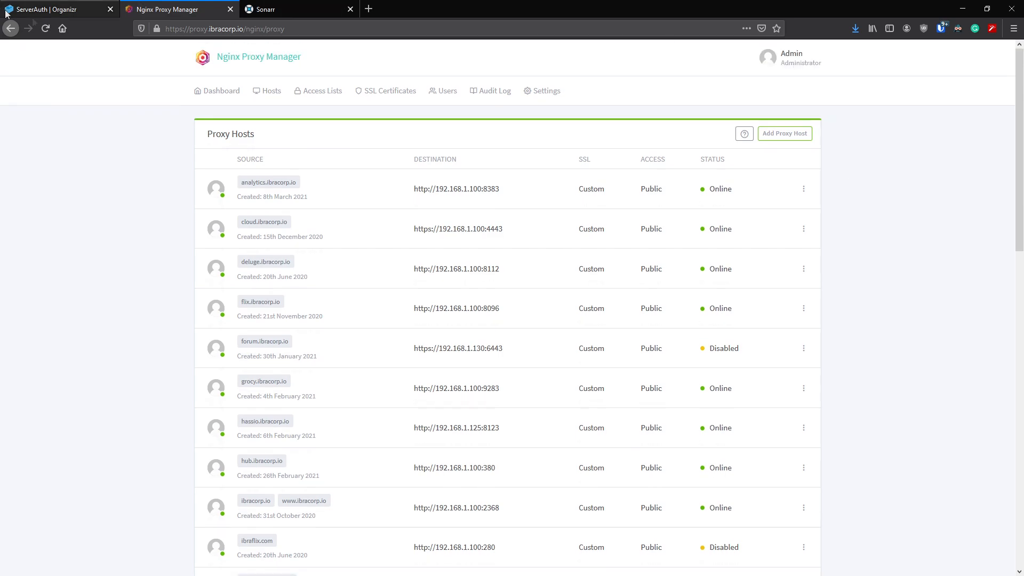
{"action": "left_click", "coordinate": [56, 9]}
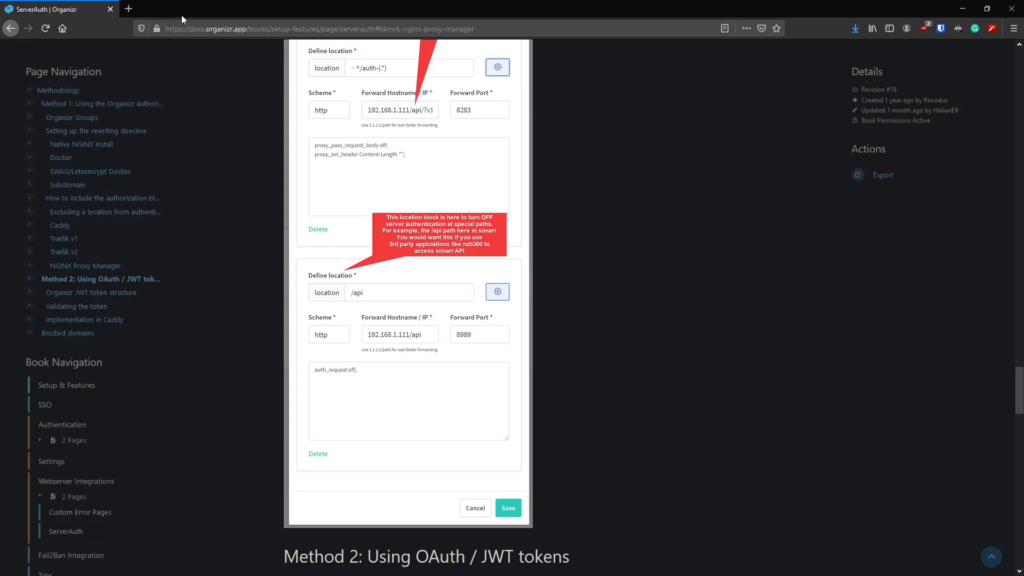